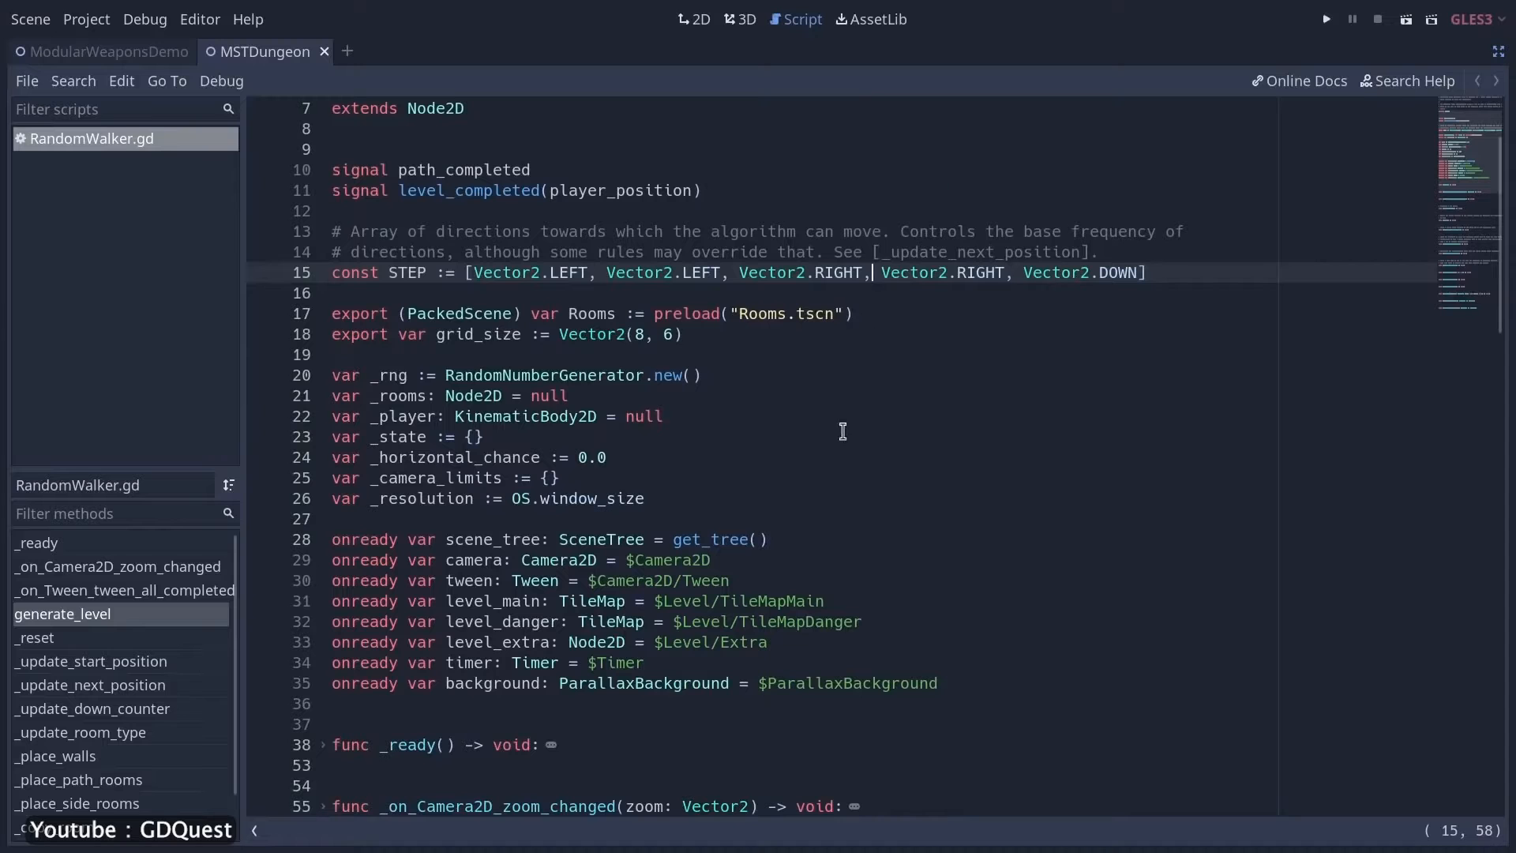
Leave the RandomWalker script for the 2D GodetteAnim scene with the RectExtents node selected.
{"action": "left_click", "coordinate": [62, 612]}
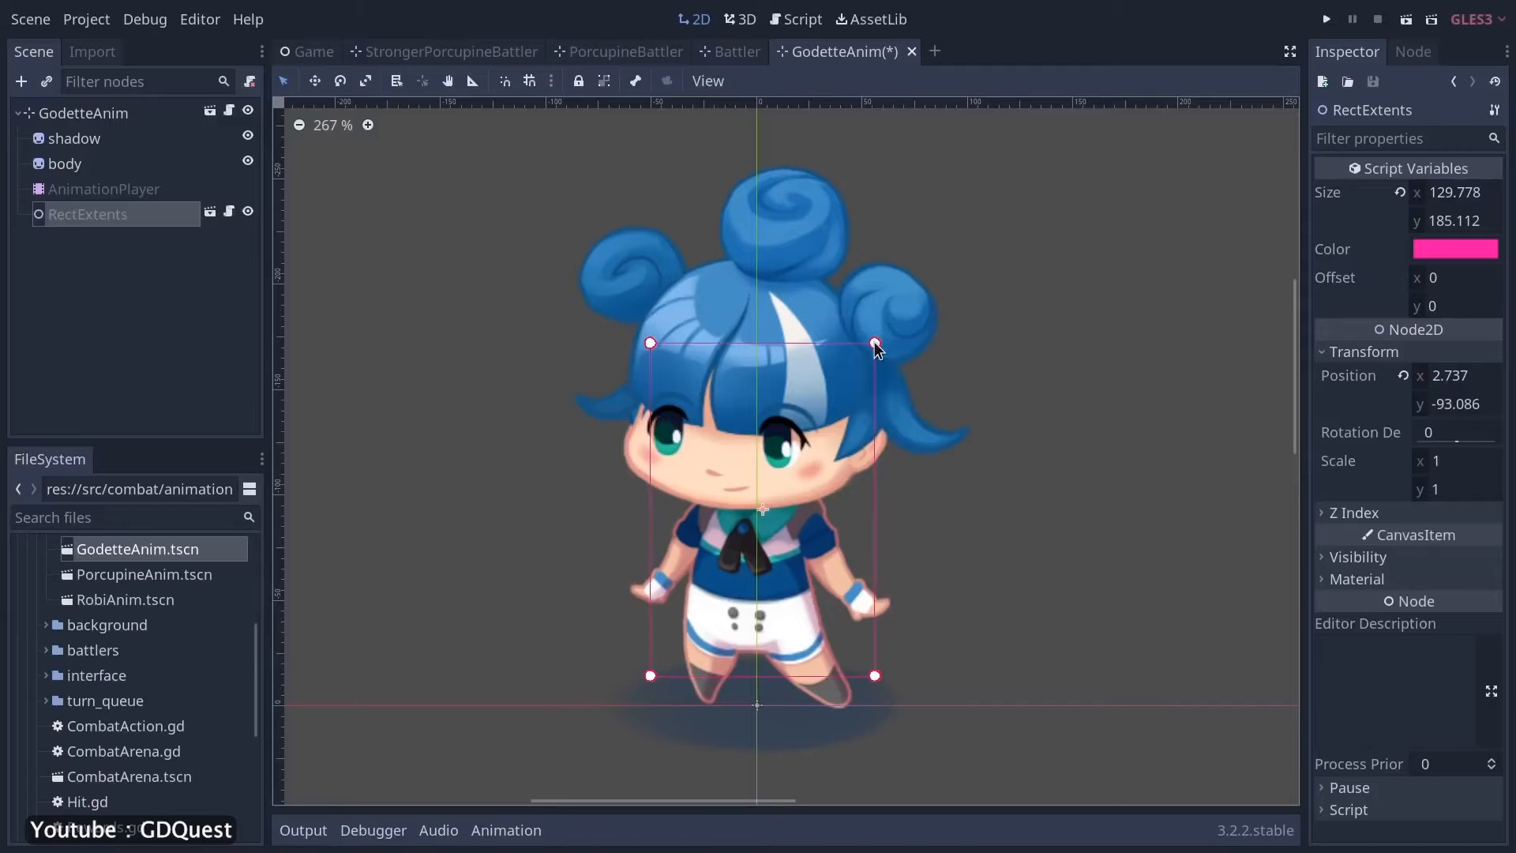
{"action": "left_click", "coordinate": [385, 50]}
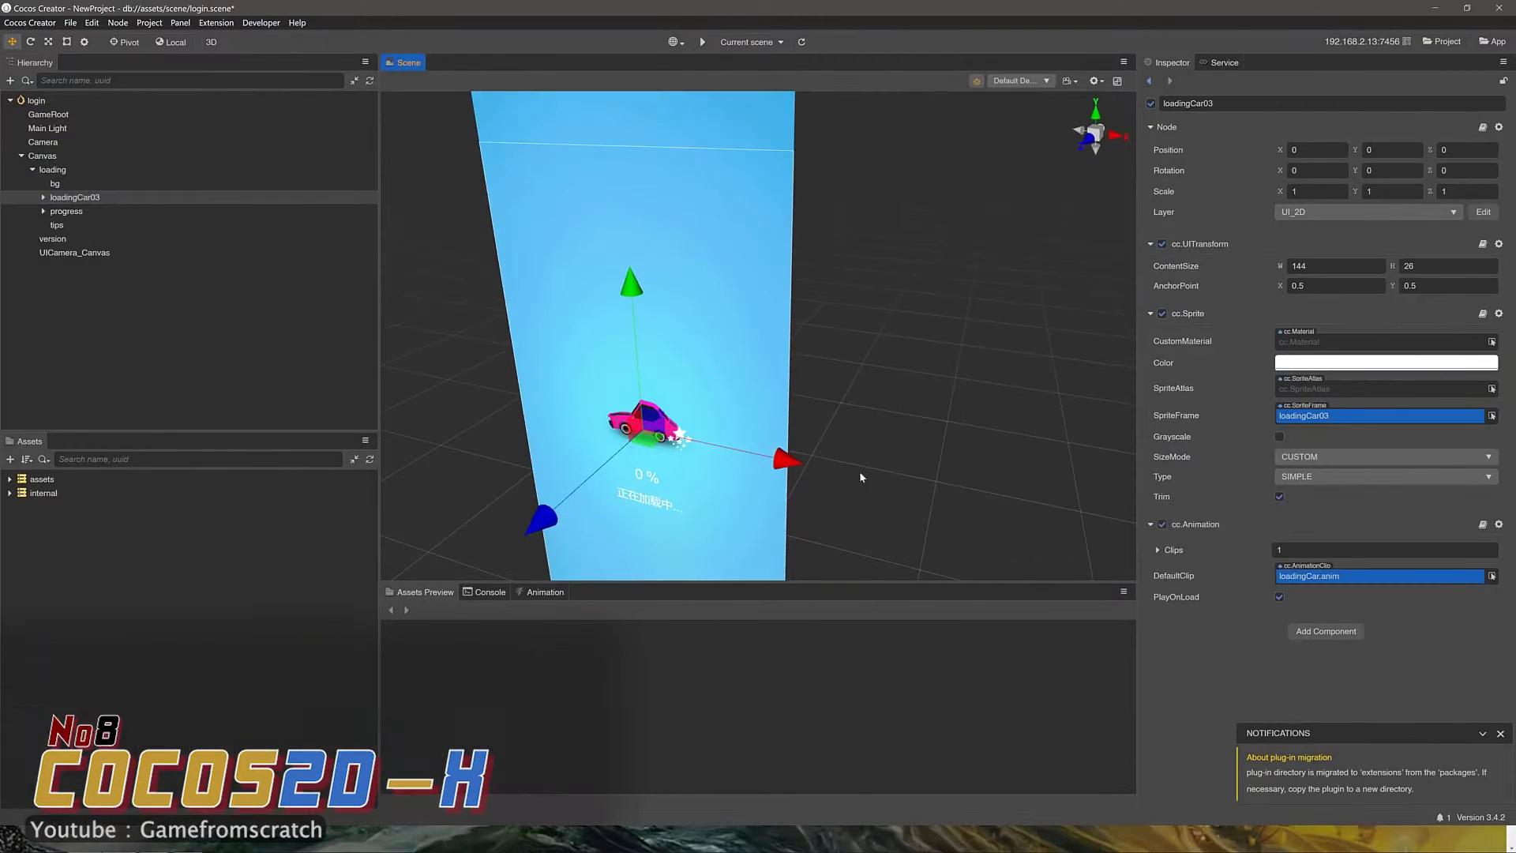
Show HelloWorldScene.cpp from the Classes group and run the build, hitting an error.
{"action": "left_click", "coordinate": [1500, 733]}
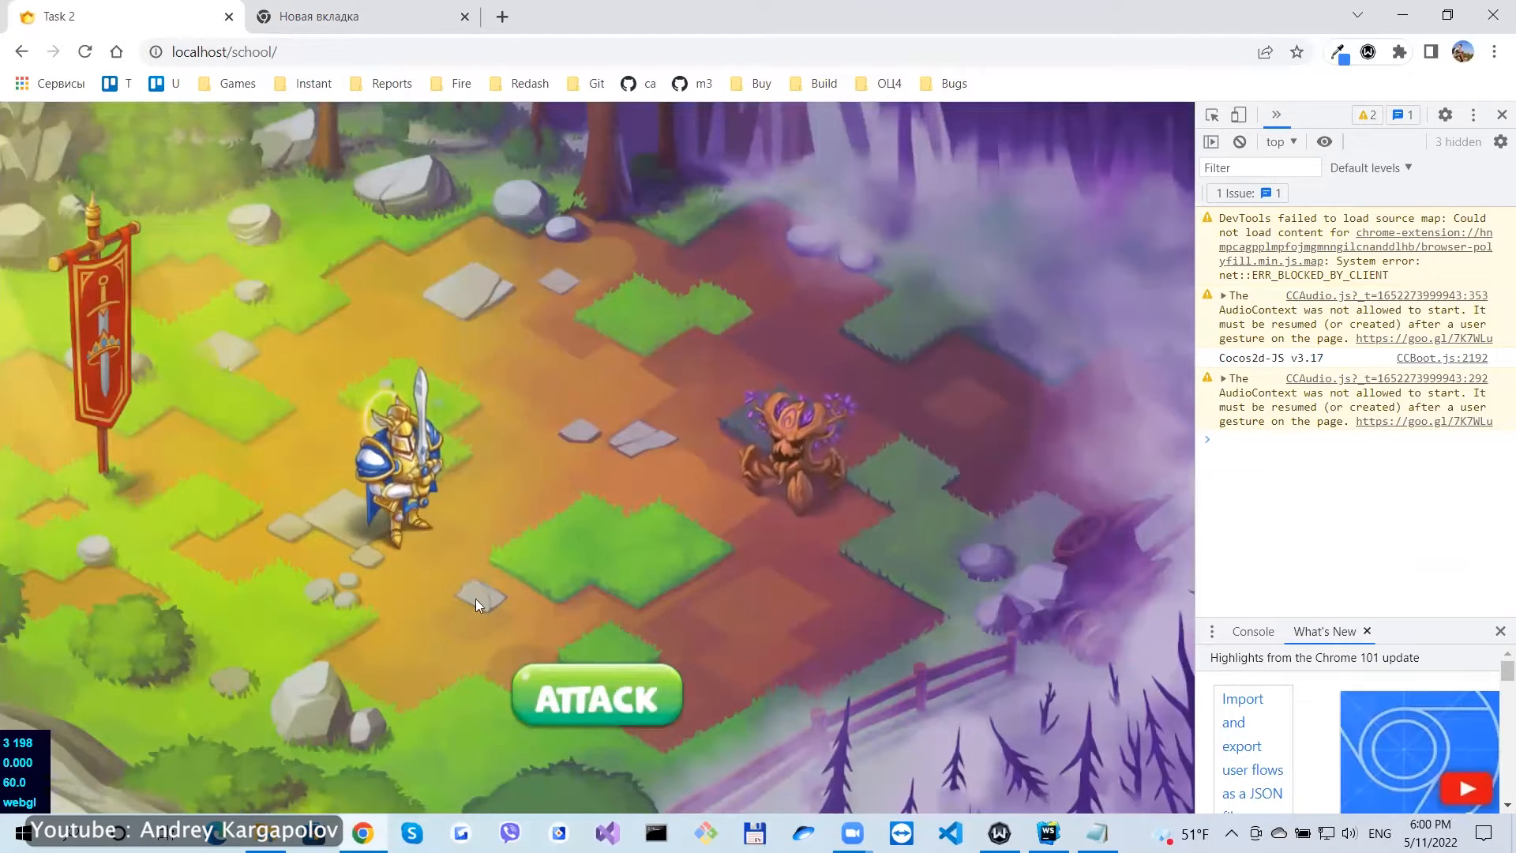
{"action": "left_click", "coordinate": [595, 695]}
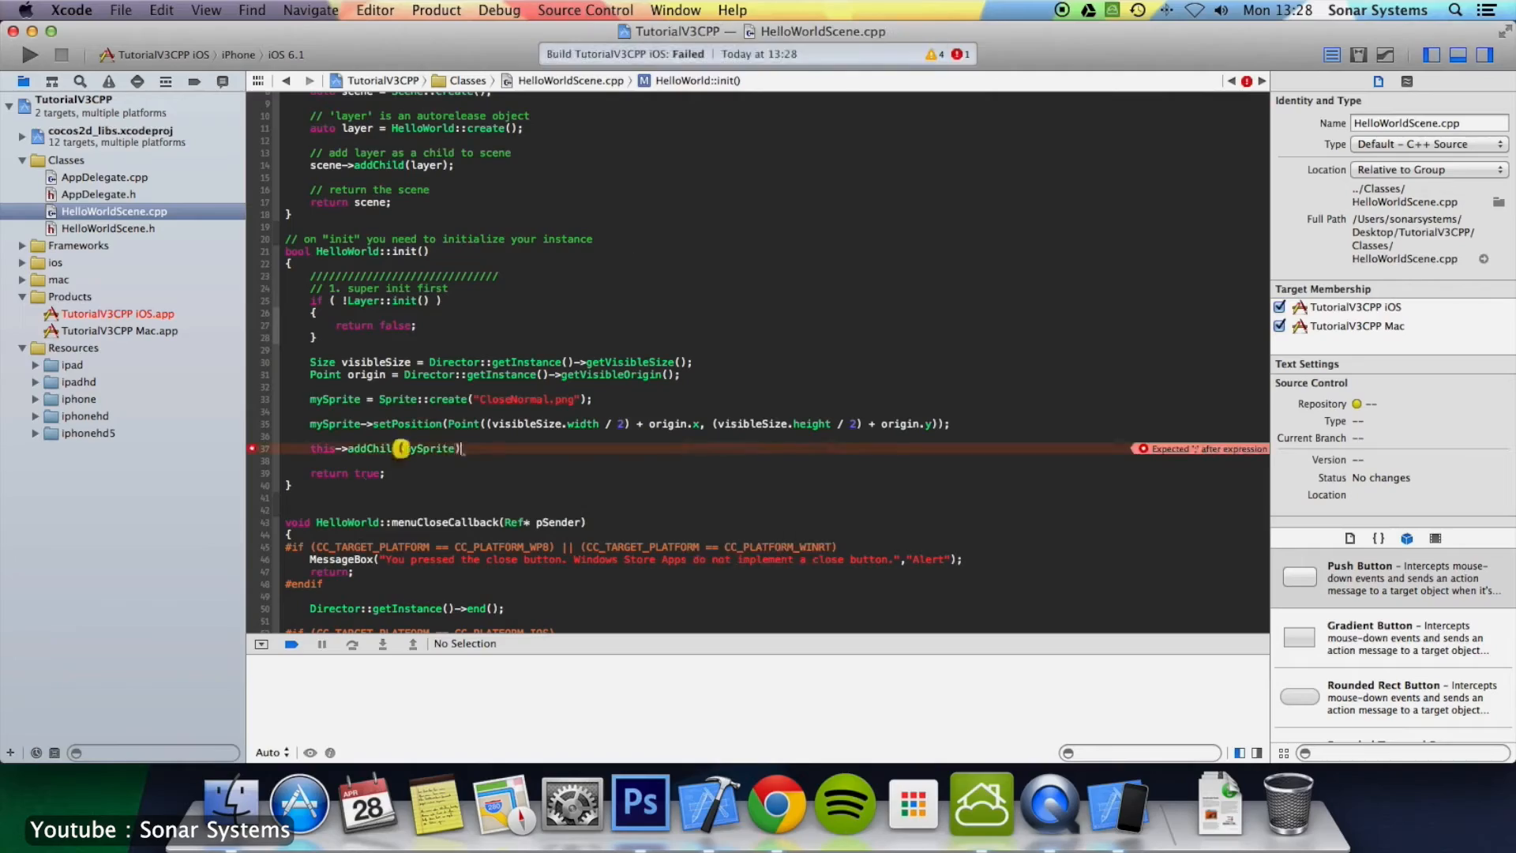
{"action": "left_click", "coordinate": [28, 54]}
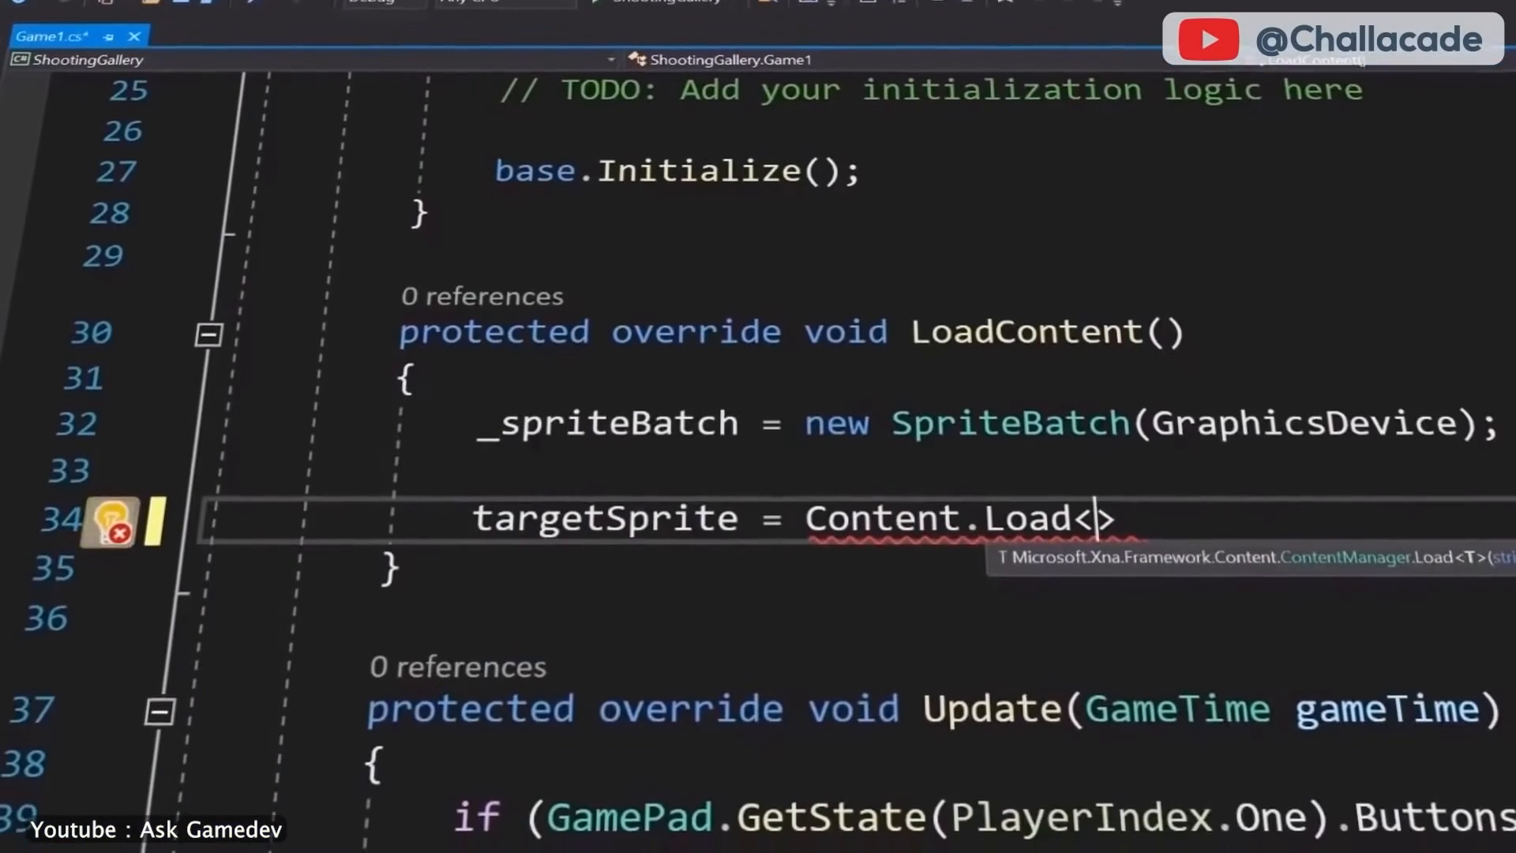
Load the target sprite as Content.Load<Texture2D>, then search the Entire Solution with Find in Files.
{"action": "type", "text": "Texture2D"}
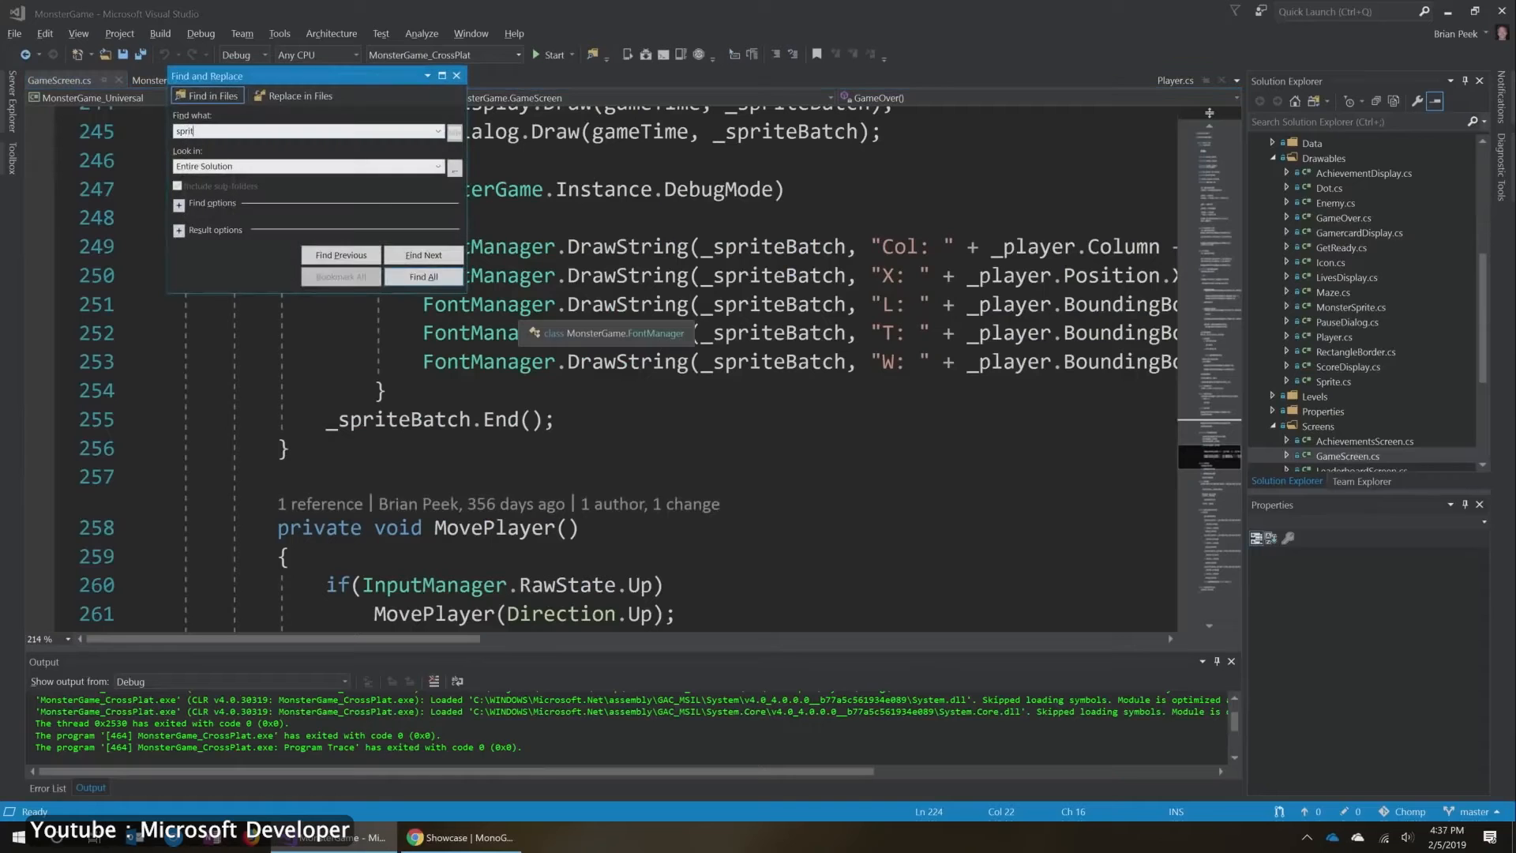
{"action": "left_click", "coordinate": [423, 277]}
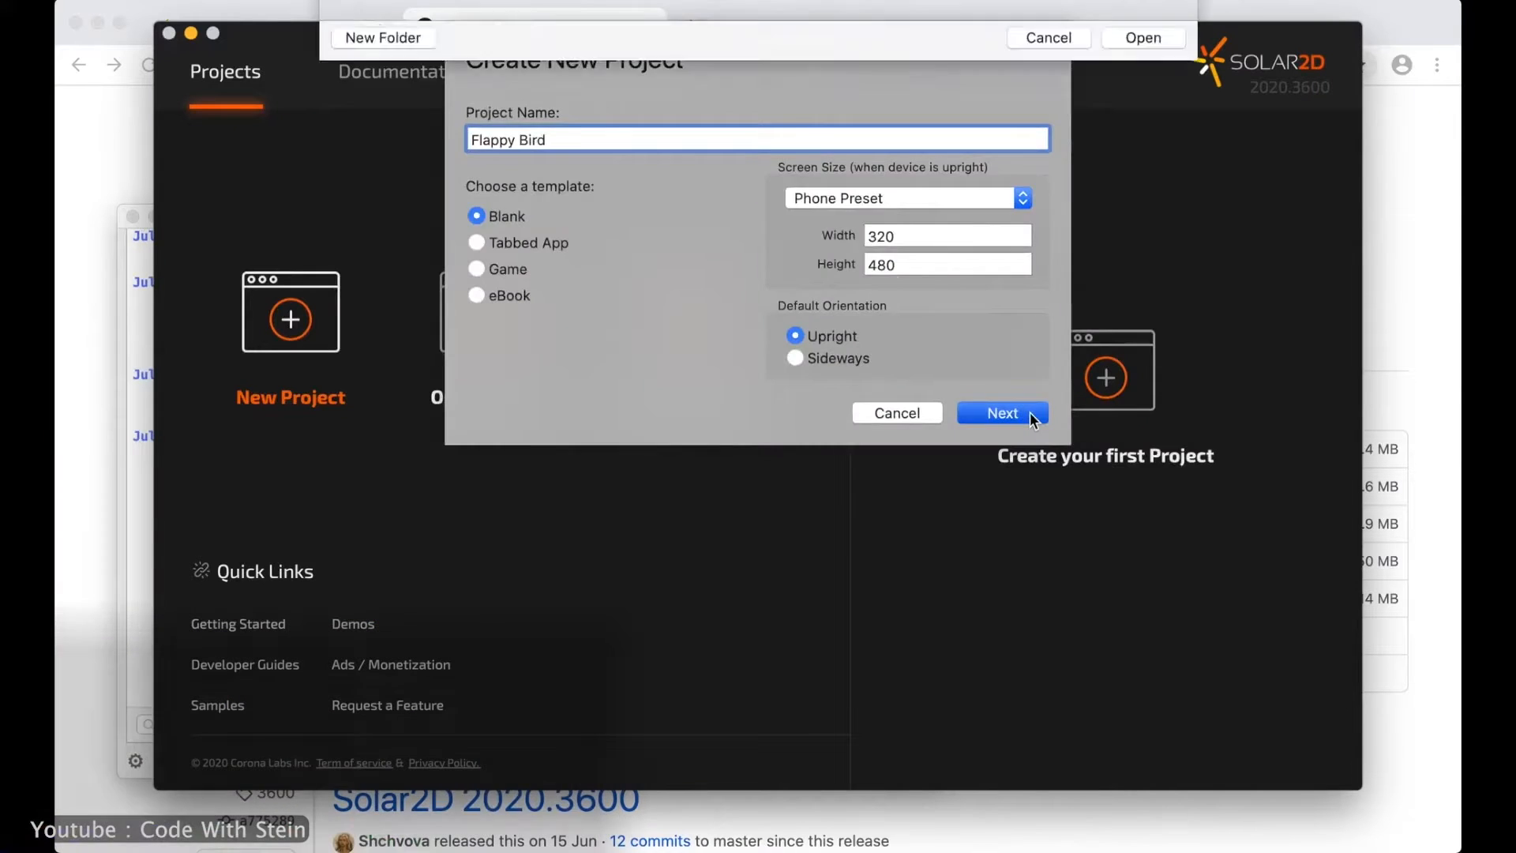
Create the Blank 'Flappy Bird' project and write 'local bird = display.newRect( 100, 200, 20, 20 )' in main.lua.
{"action": "left_click", "coordinate": [1001, 413]}
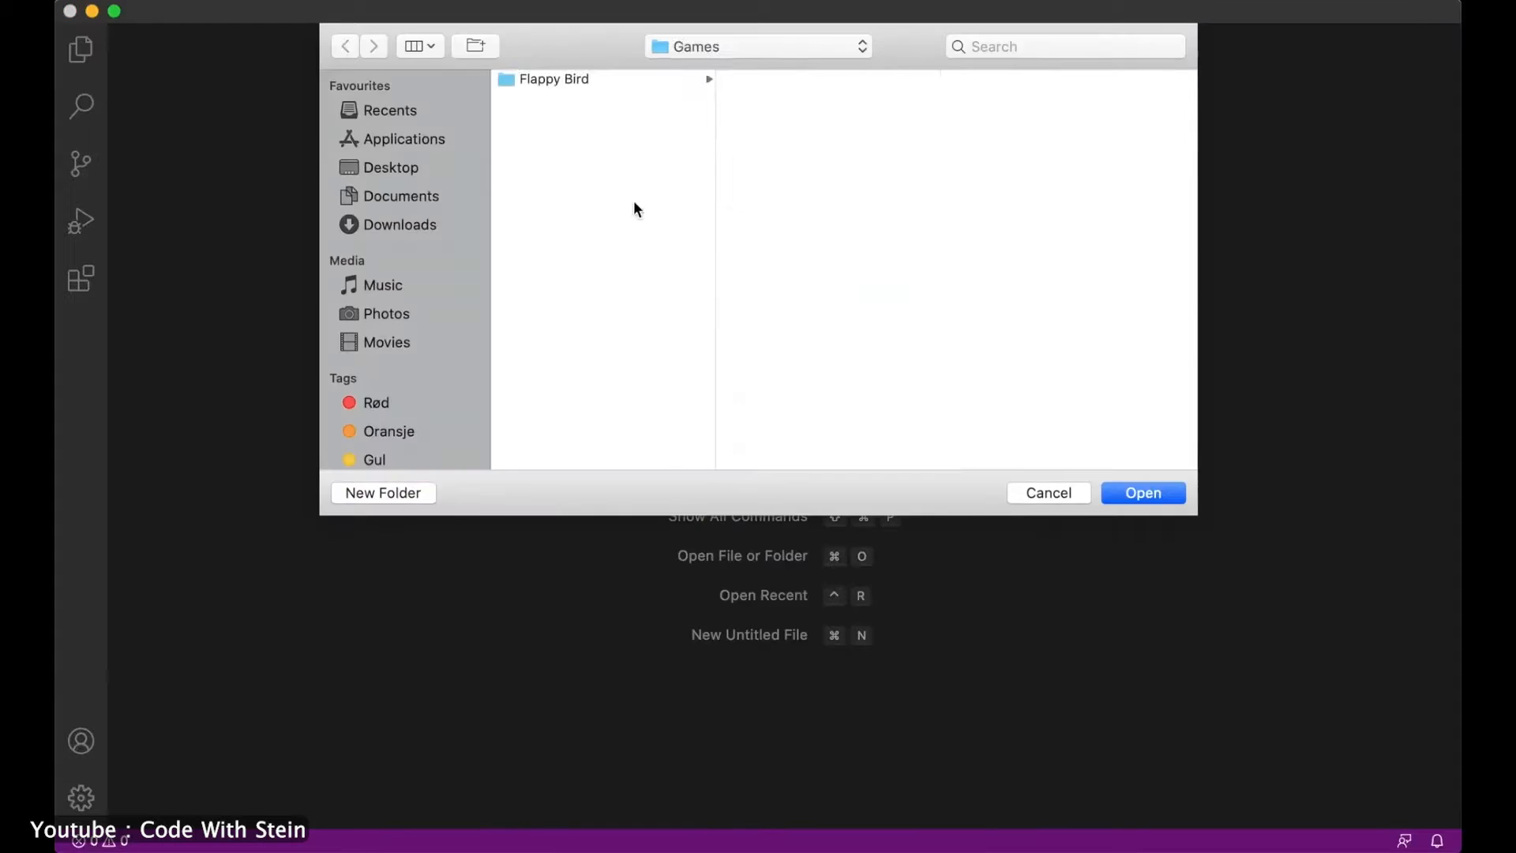
{"action": "left_click", "coordinate": [1141, 492]}
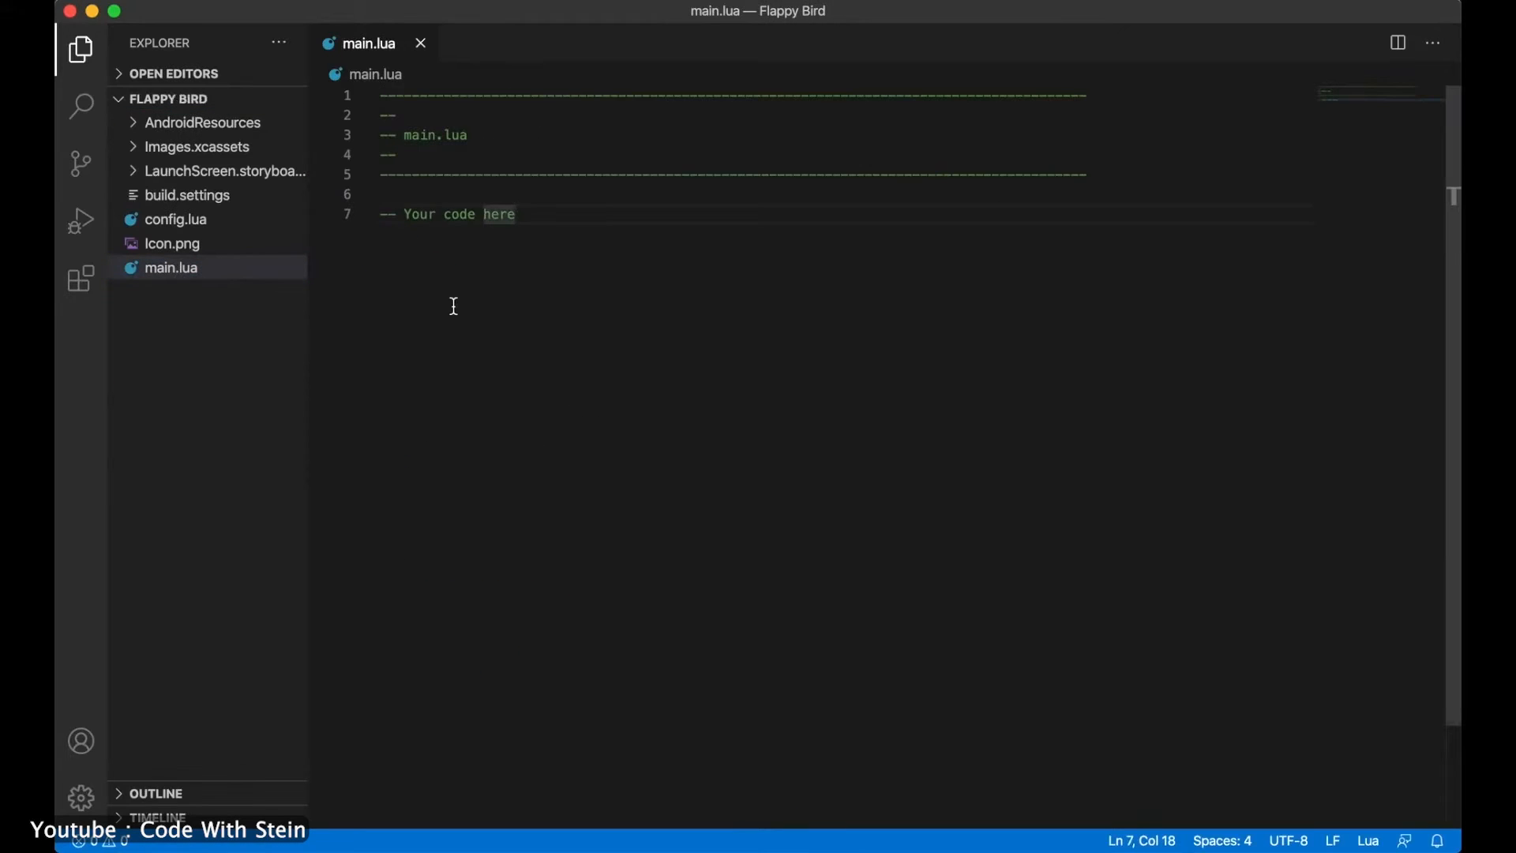
{"action": "type", "text": "local bird ="}
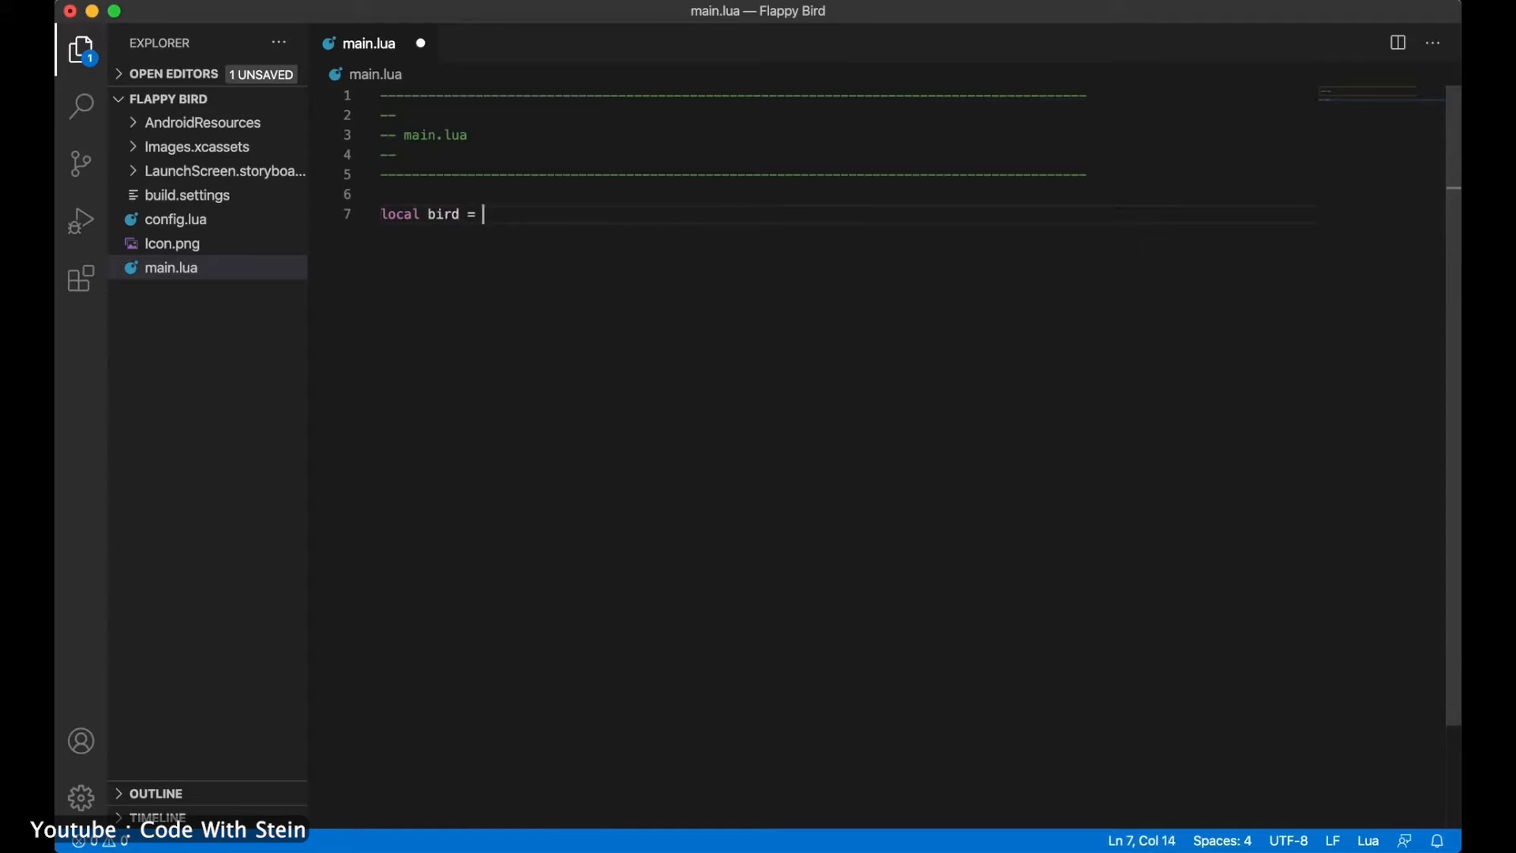
{"action": "type", "text": "display.newRect( 100, 200, 20, 20 )"}
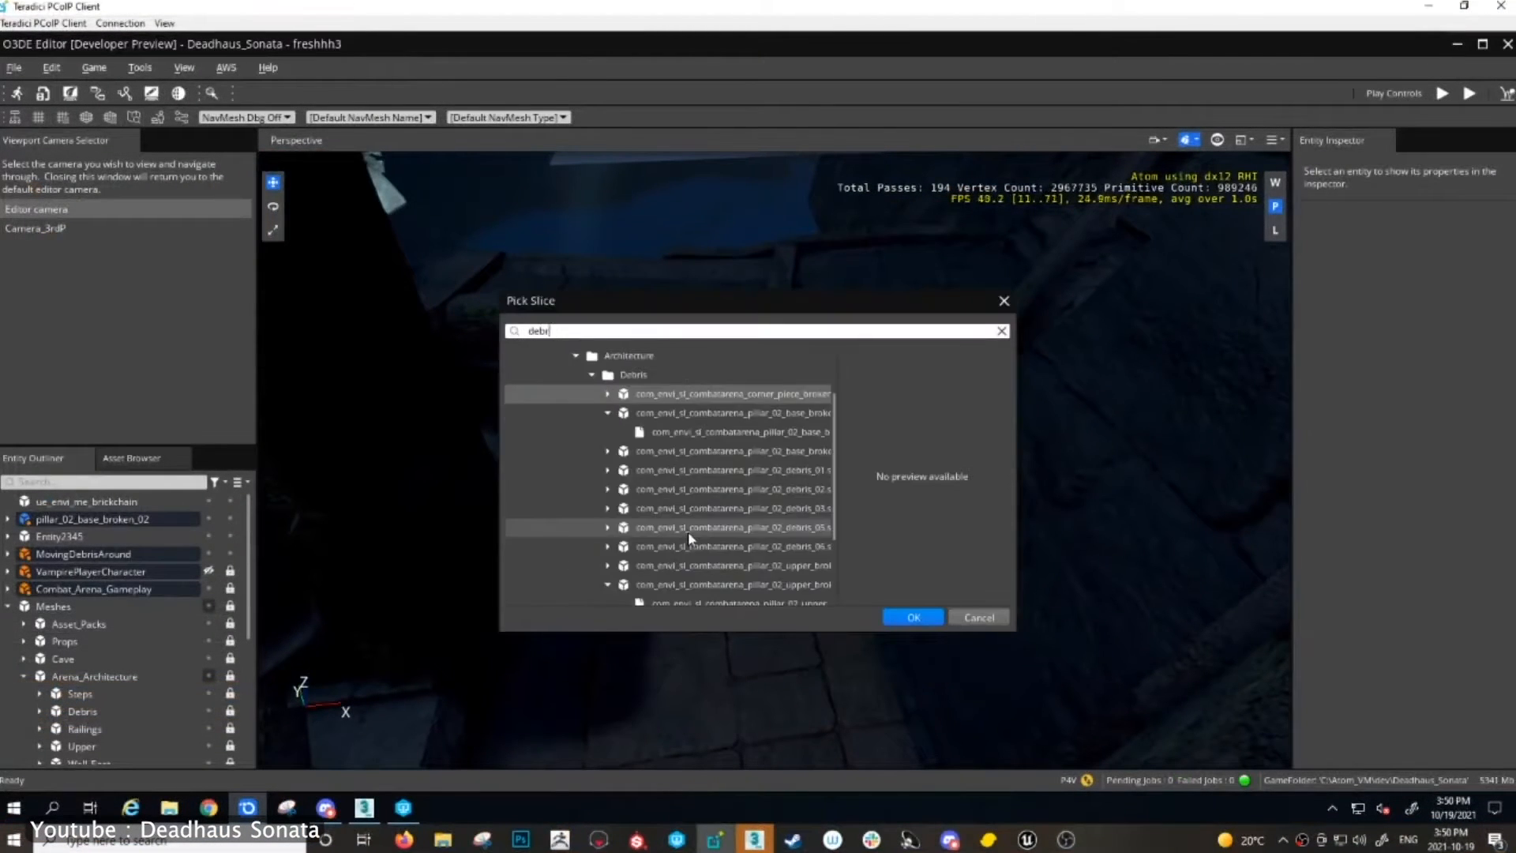
Read the MotionMatching gem README on GitHub and go to o3de.org.
{"action": "left_click", "coordinate": [911, 617]}
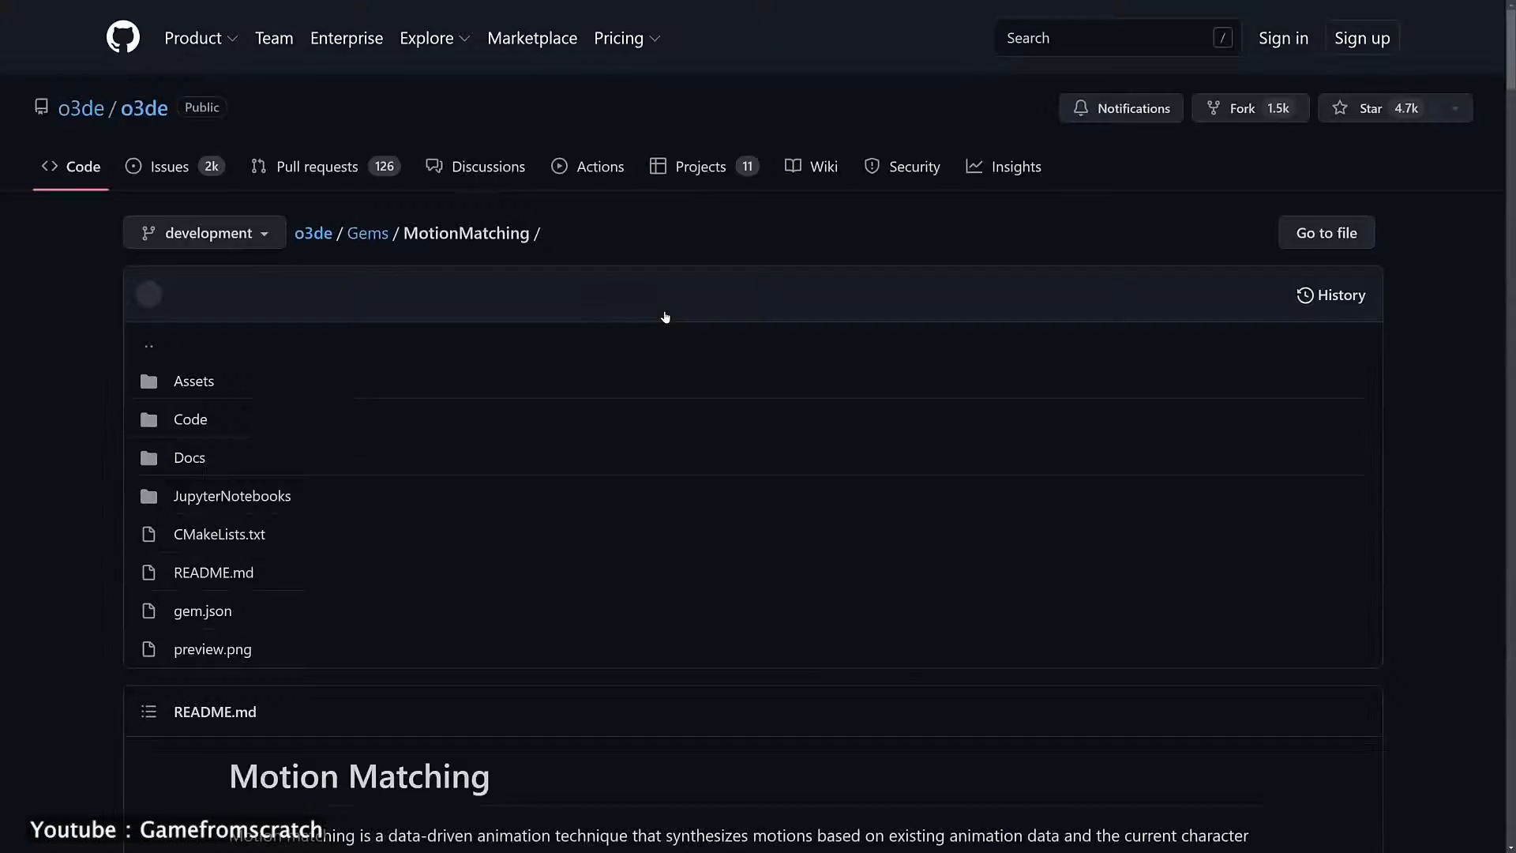
{"action": "scroll", "scroll_direction": "down", "scroll_amount": 3}
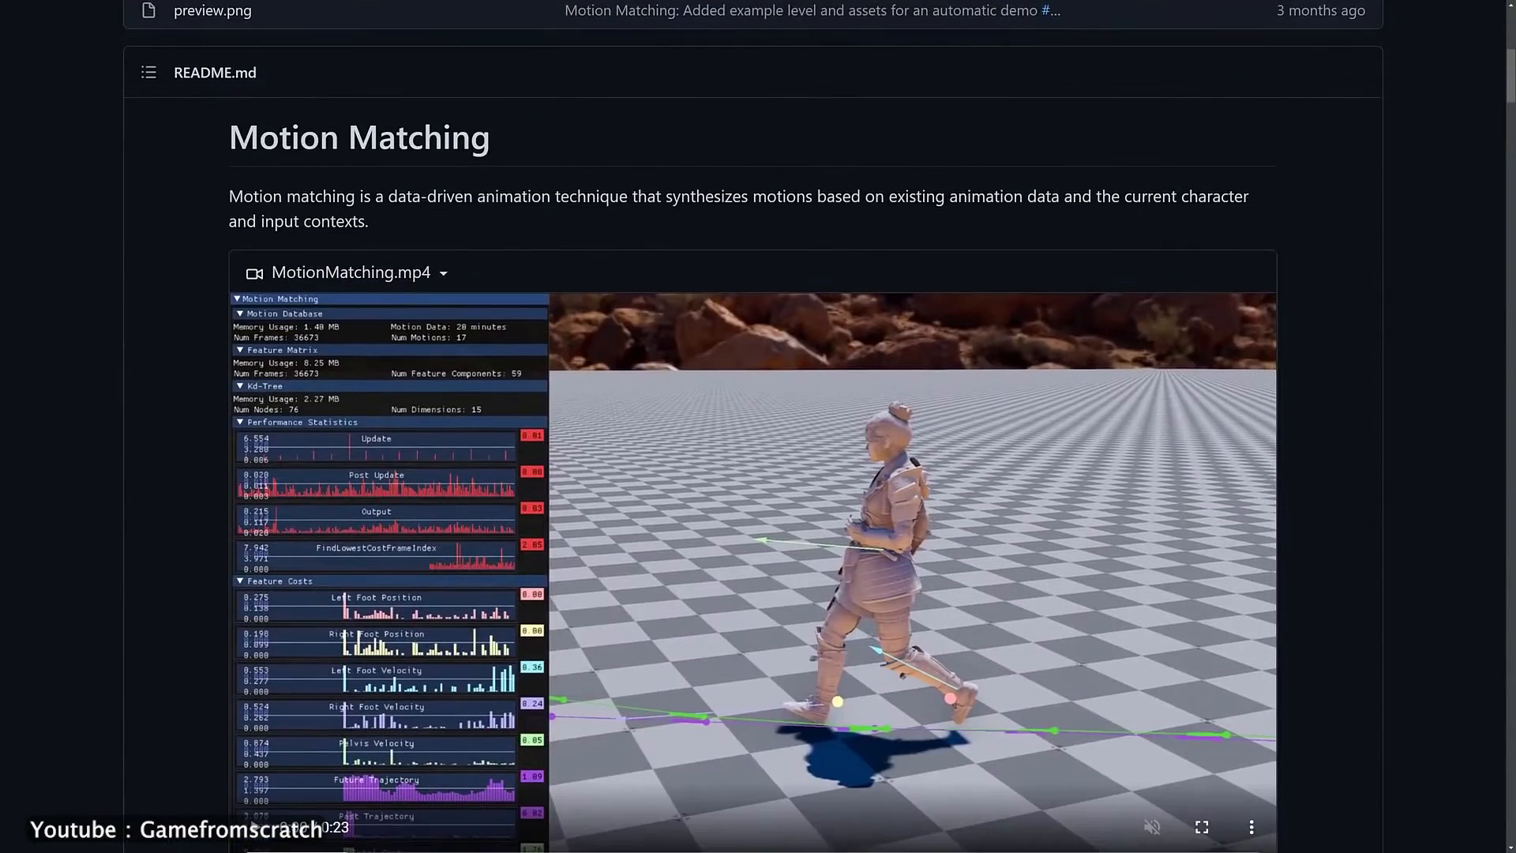
{"action": "left_click", "coordinate": [87, 10]}
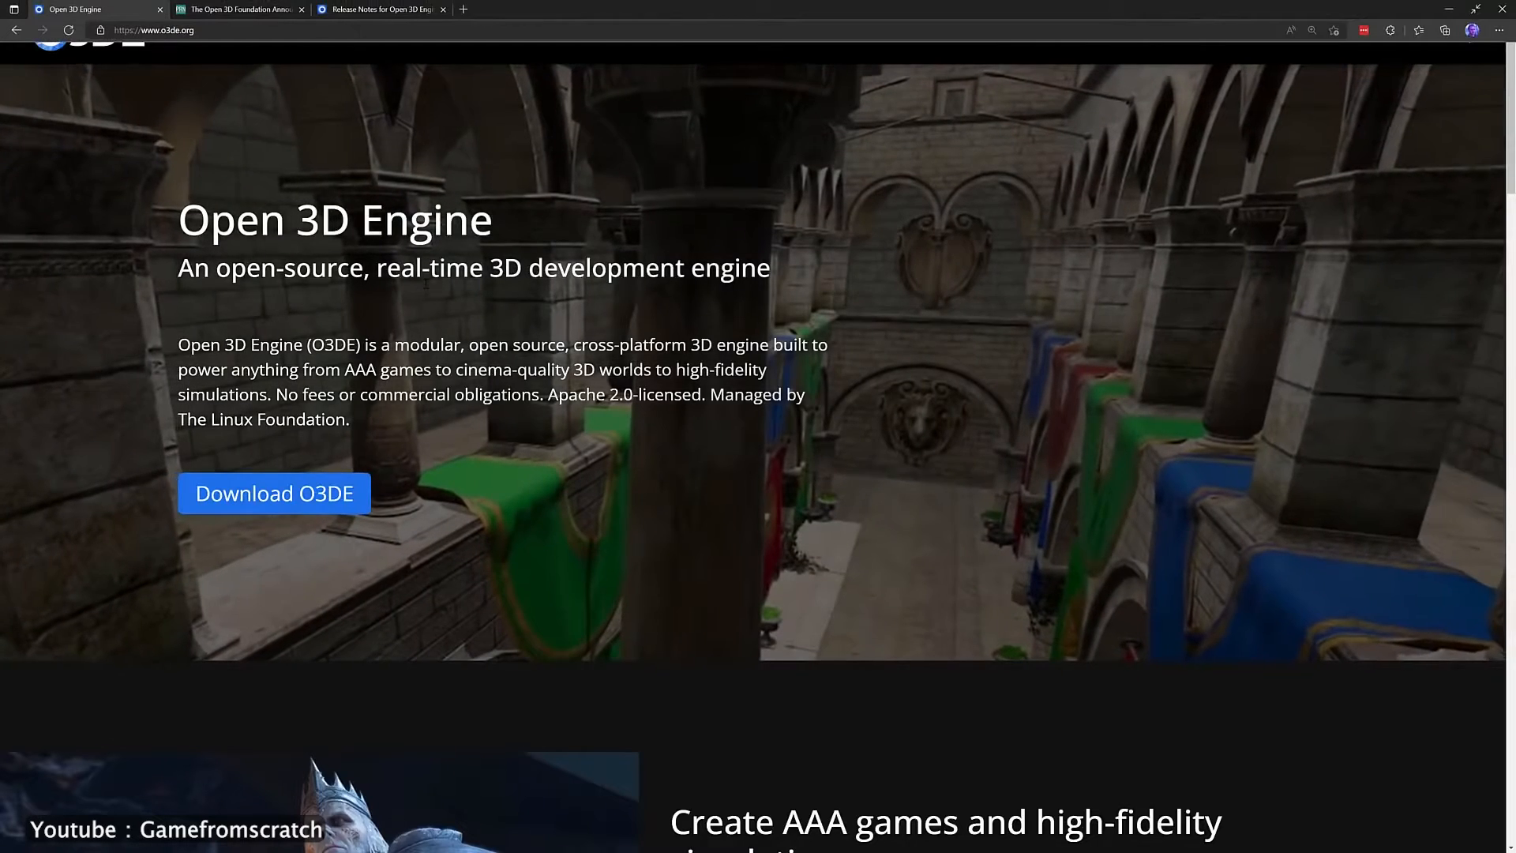
{"action": "scroll", "scroll_direction": "up", "scroll_amount": 3}
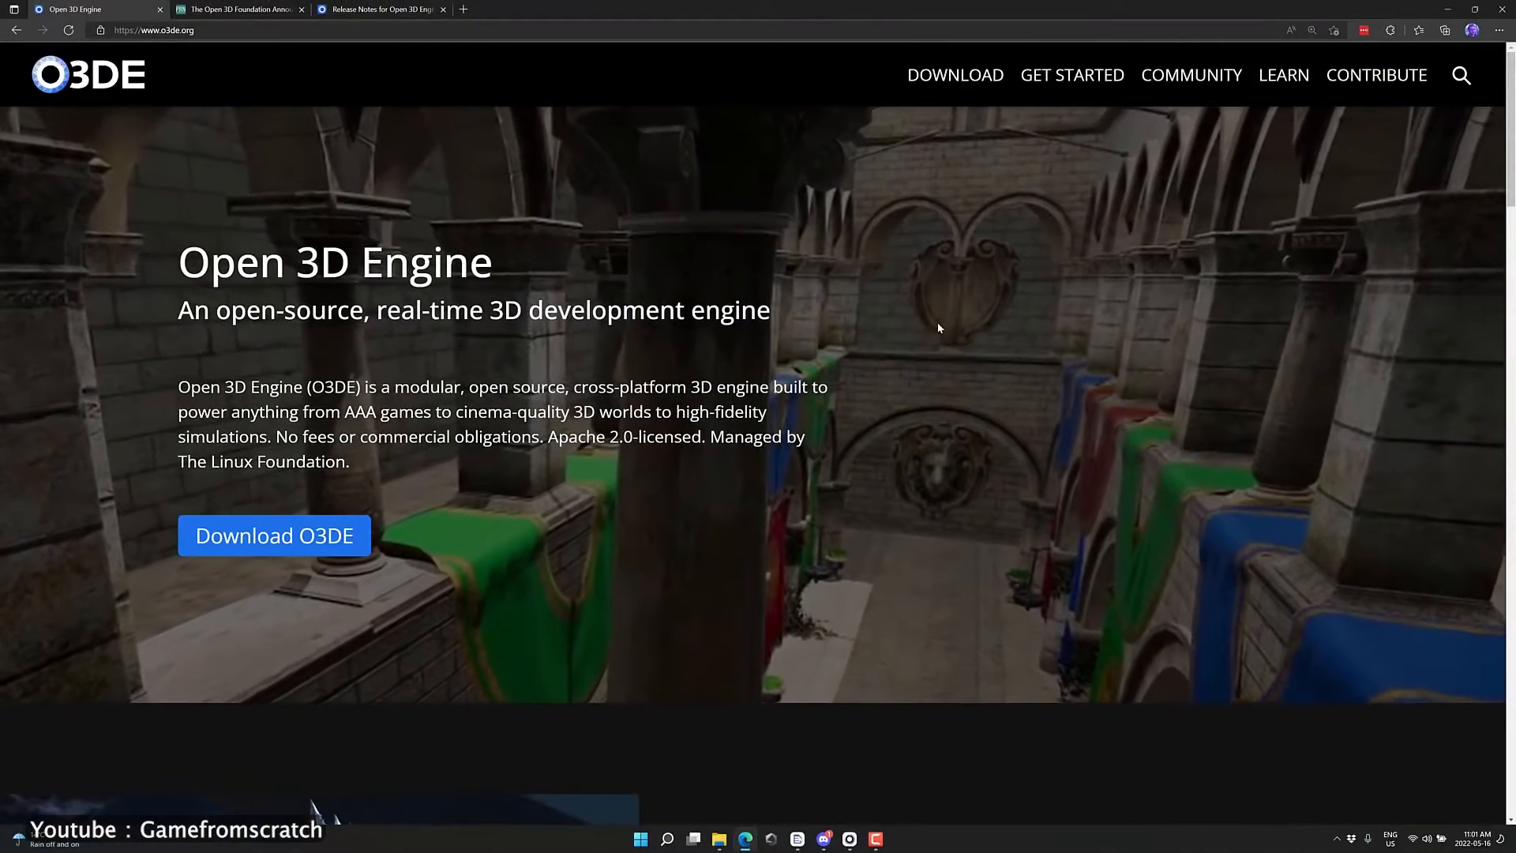
Show the o3de.org homepage full screen (F11) and preview the Project Manager gem catalog.
{"action": "key", "text": "f11"}
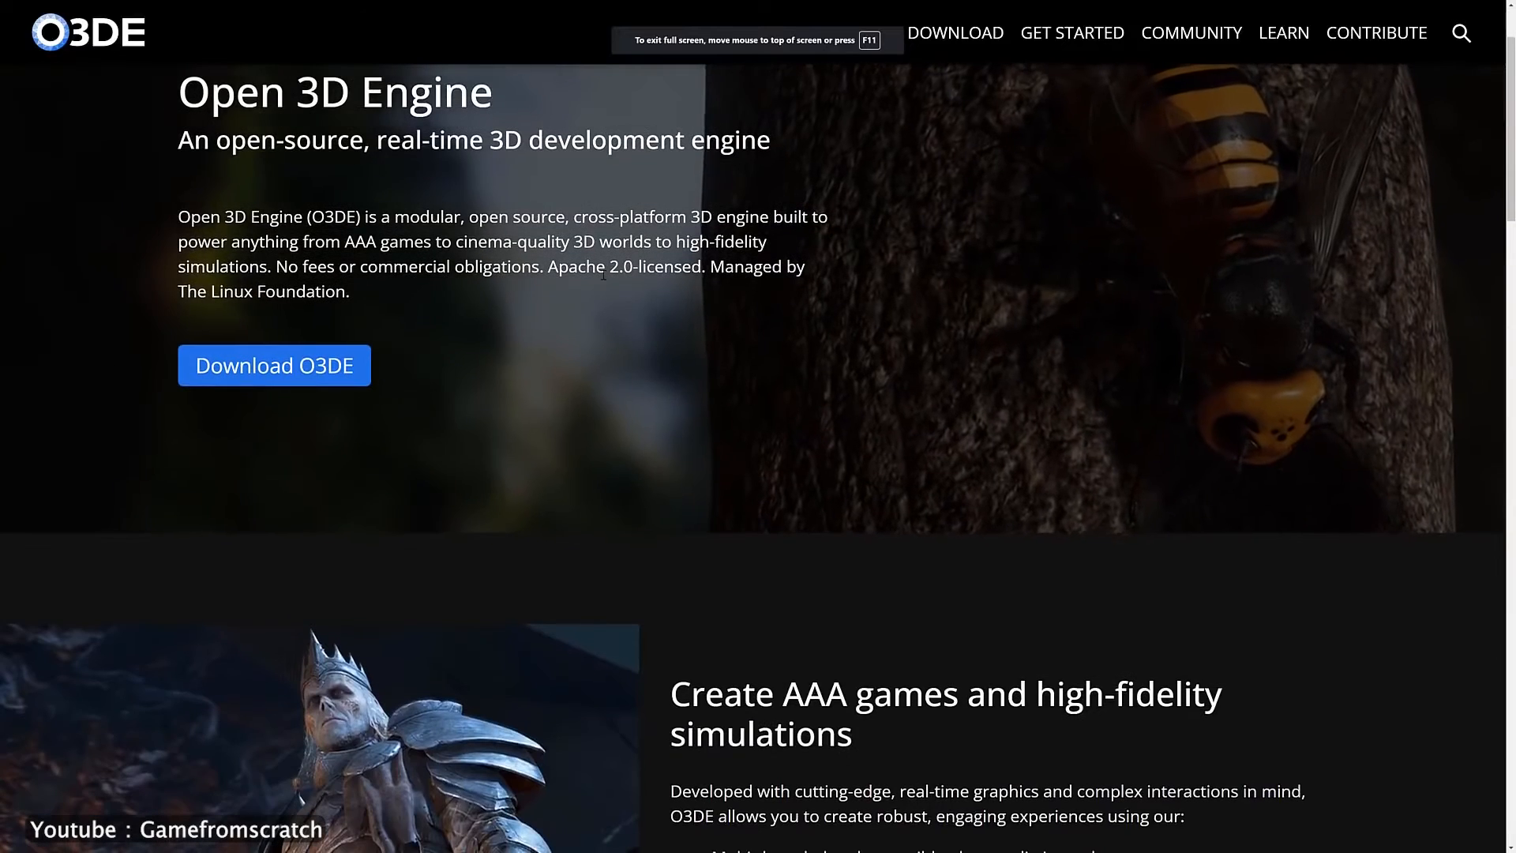
{"action": "scroll", "scroll_direction": "down", "scroll_amount": 3}
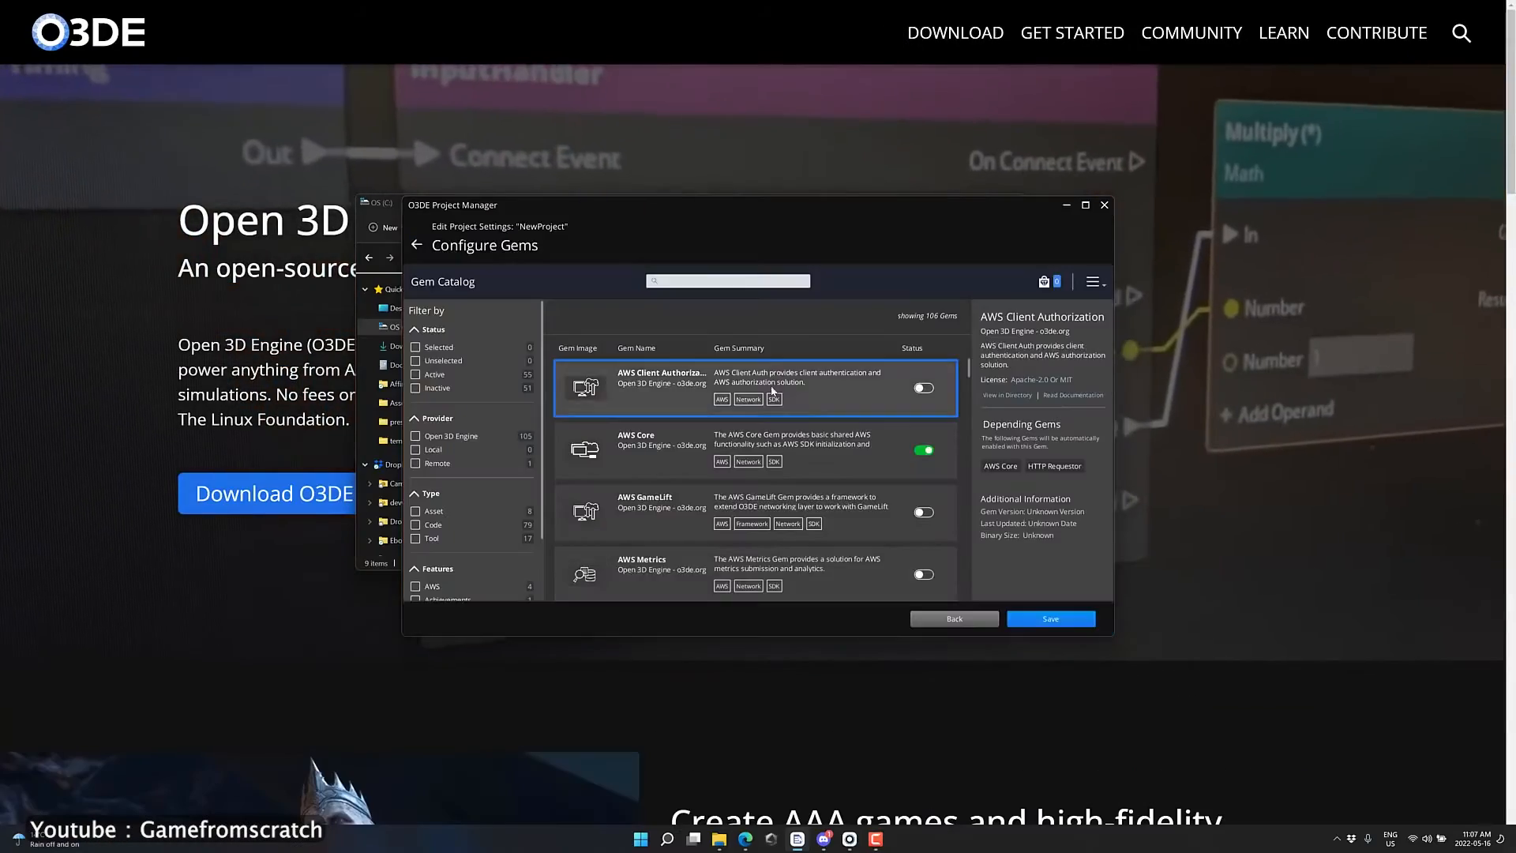
{"action": "left_click", "coordinate": [1084, 204]}
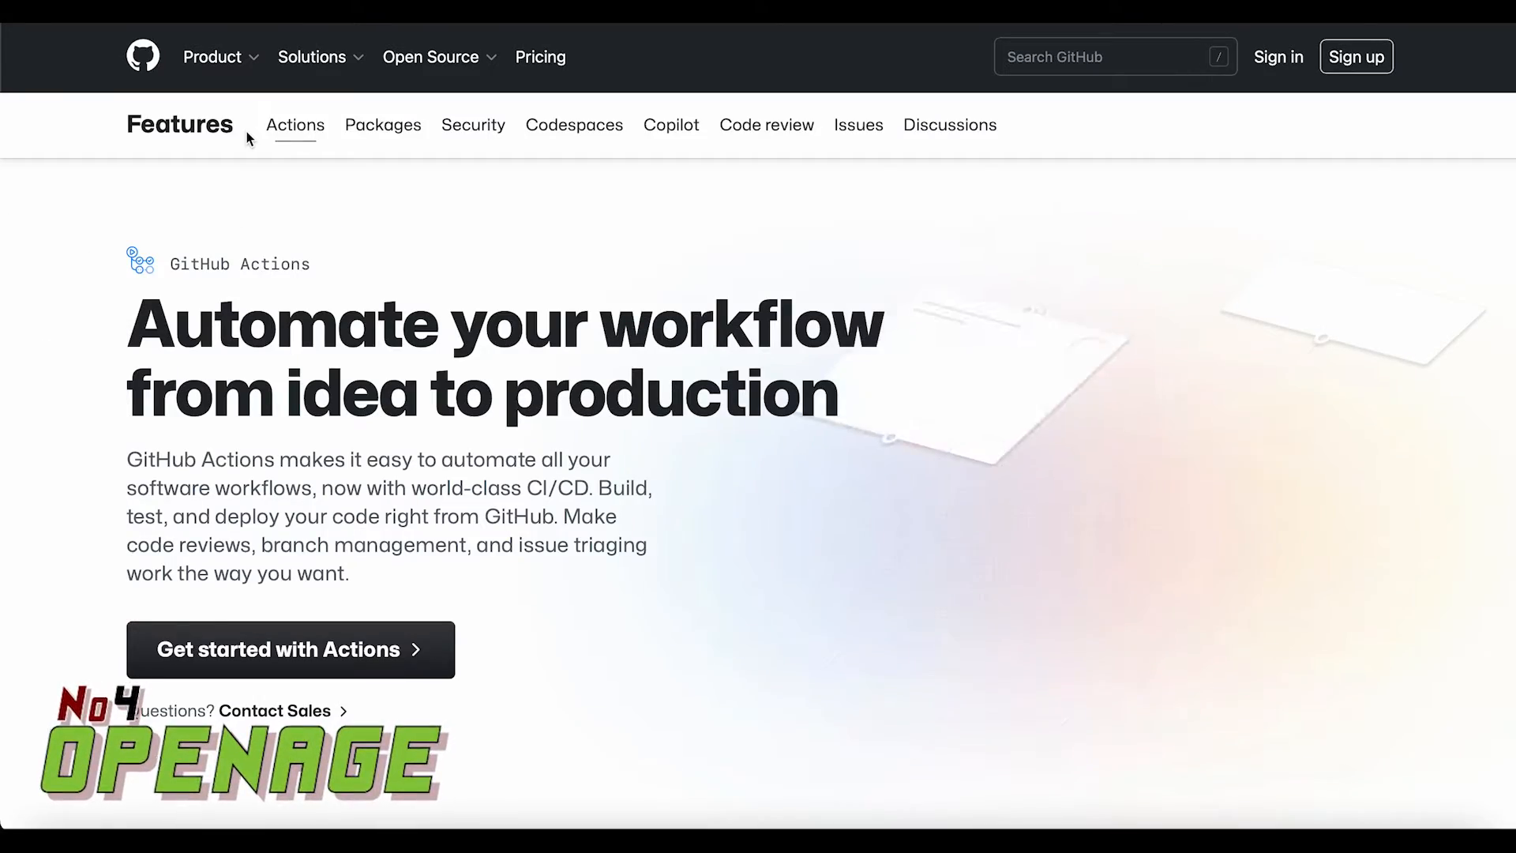
Set the generation parameters in Creation Mode and generate a new random map.
{"action": "scroll", "scroll_direction": "down", "scroll_amount": 3}
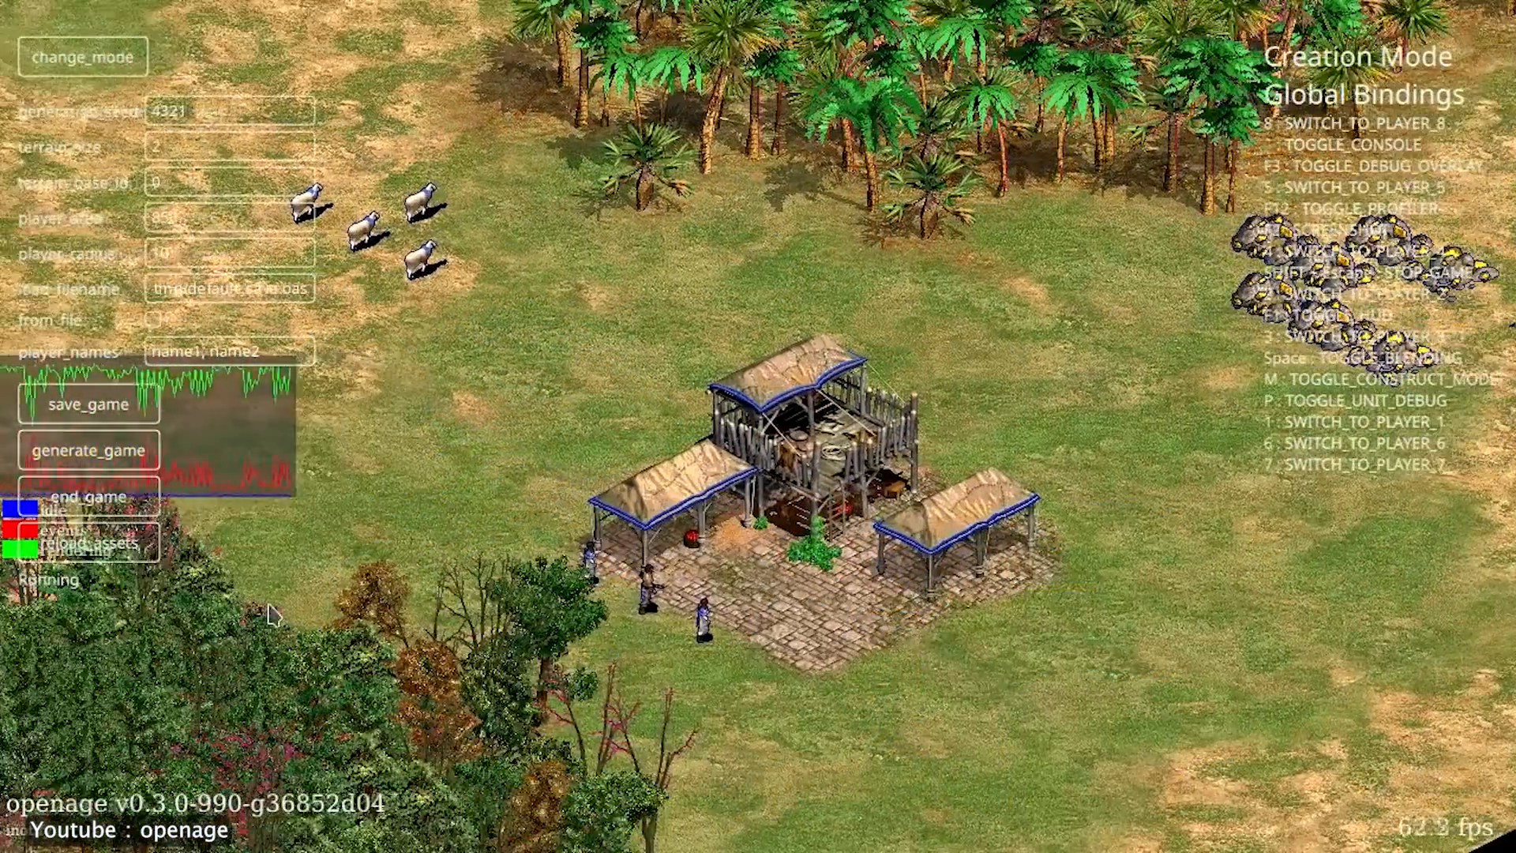
{"action": "scroll", "scroll_direction": "down", "scroll_amount": 3}
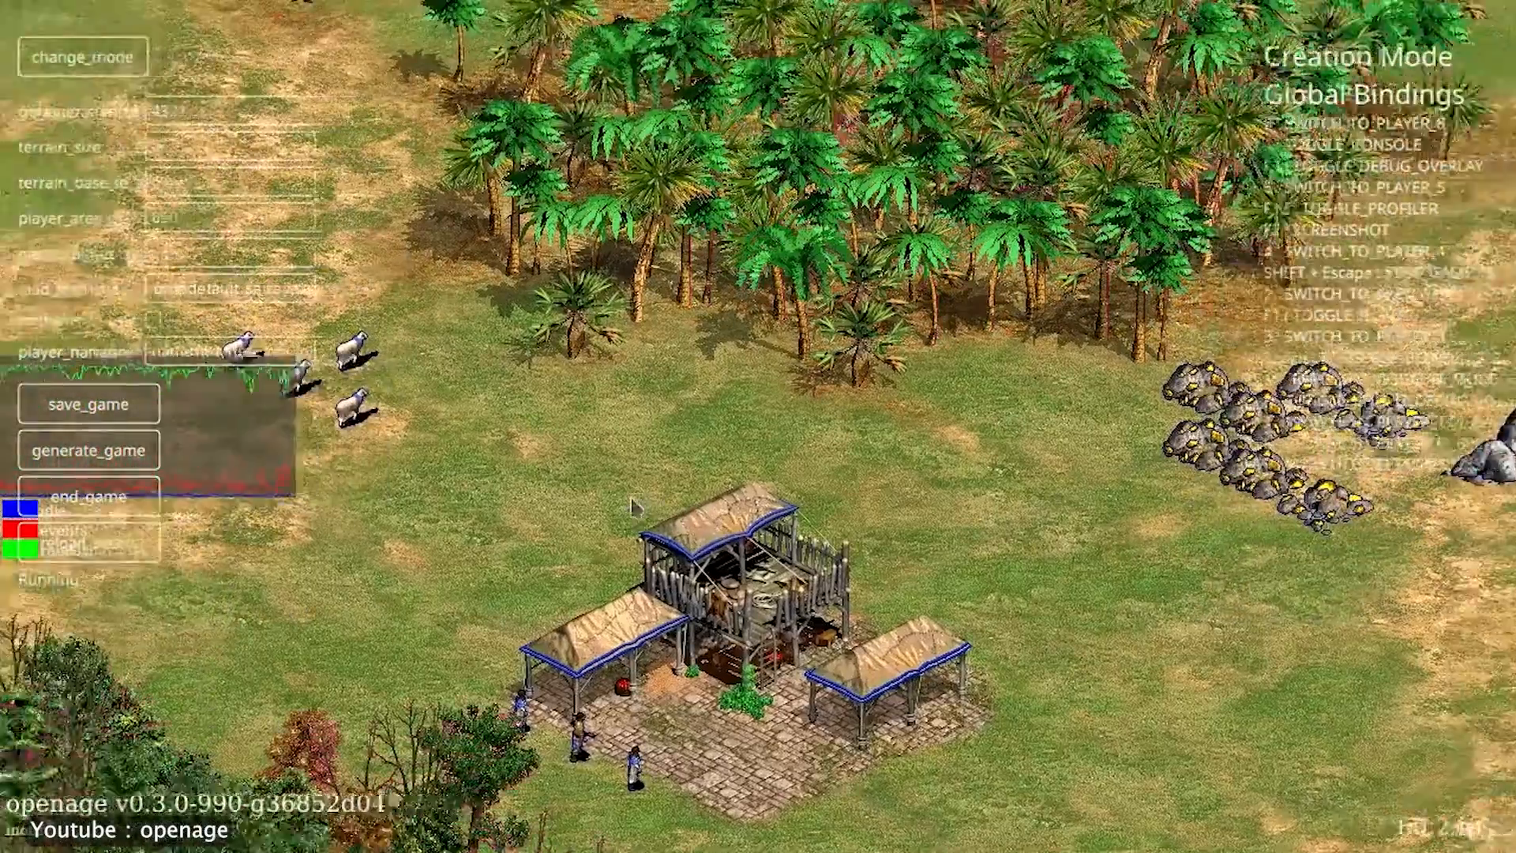
{"action": "left_click", "coordinate": [88, 450]}
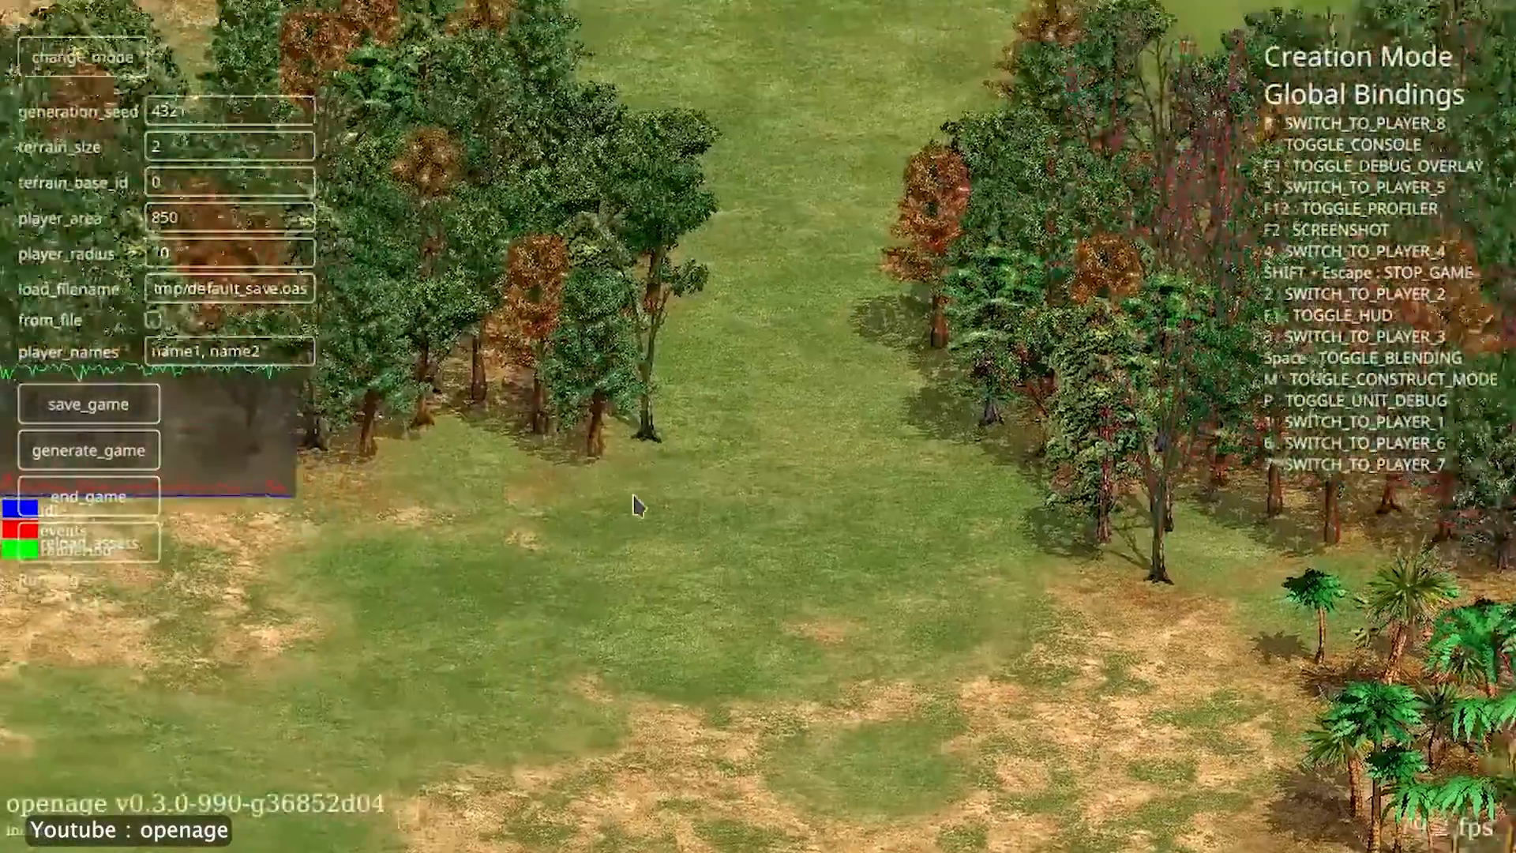
{"action": "left_click", "coordinate": [88, 450]}
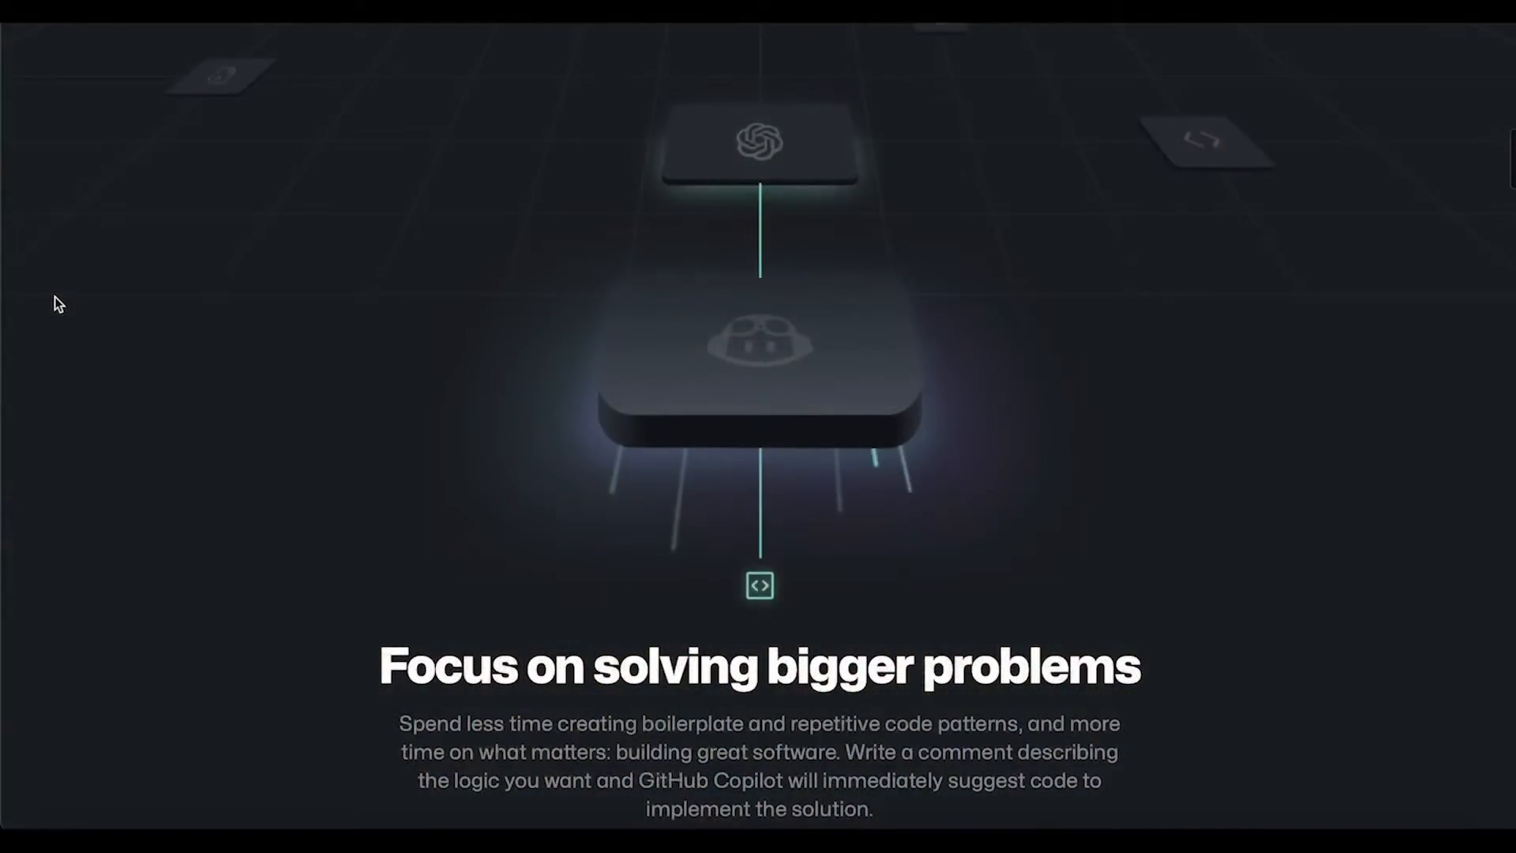
Switch to Action Mode and select and order units across the grassland.
{"action": "scroll", "scroll_direction": "down", "scroll_amount": 3}
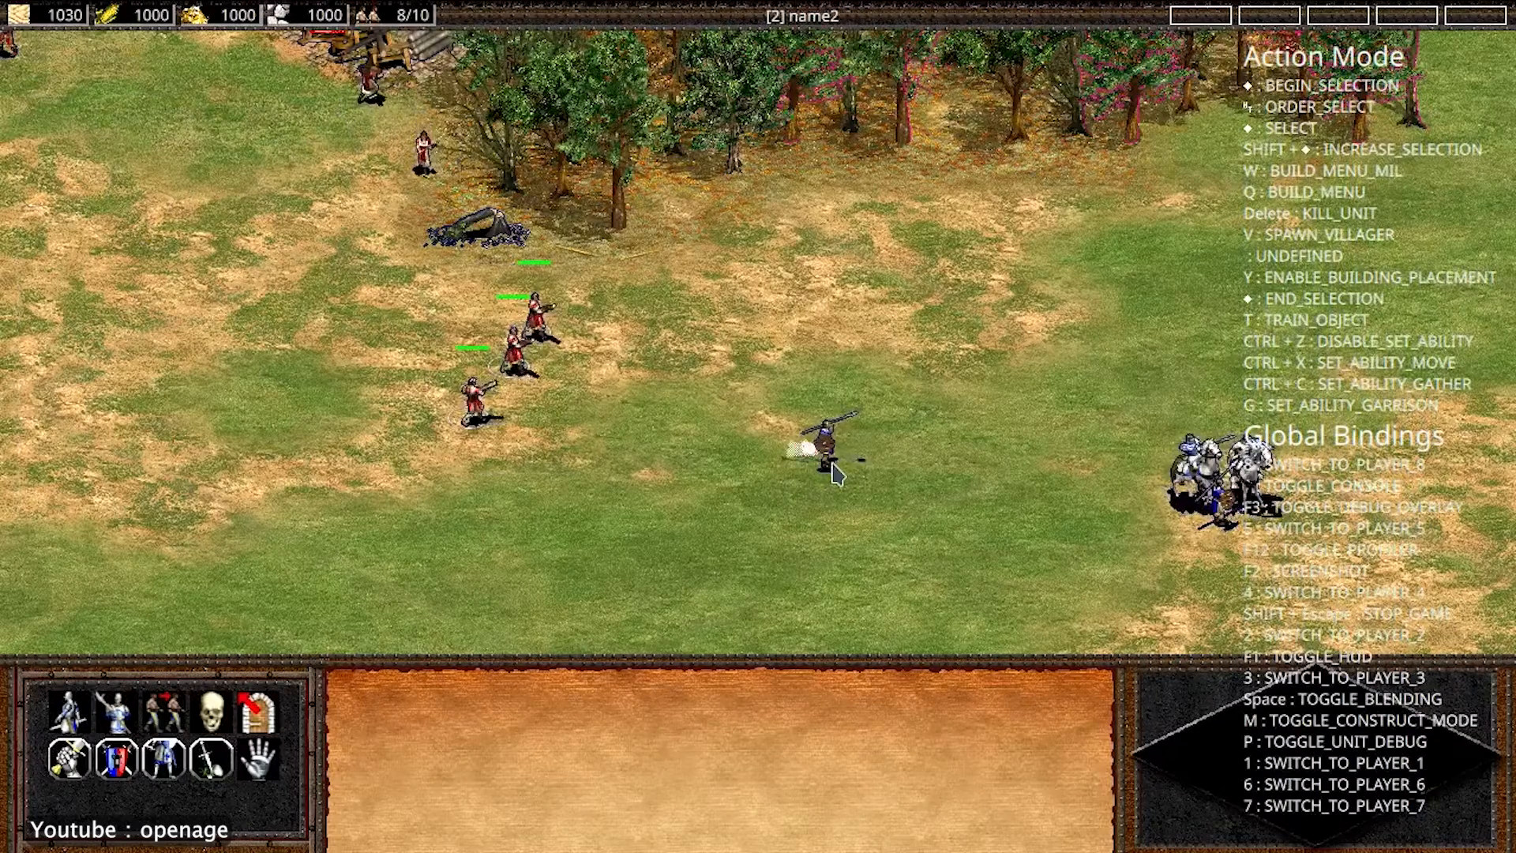
{"action": "left_click", "coordinate": [824, 437]}
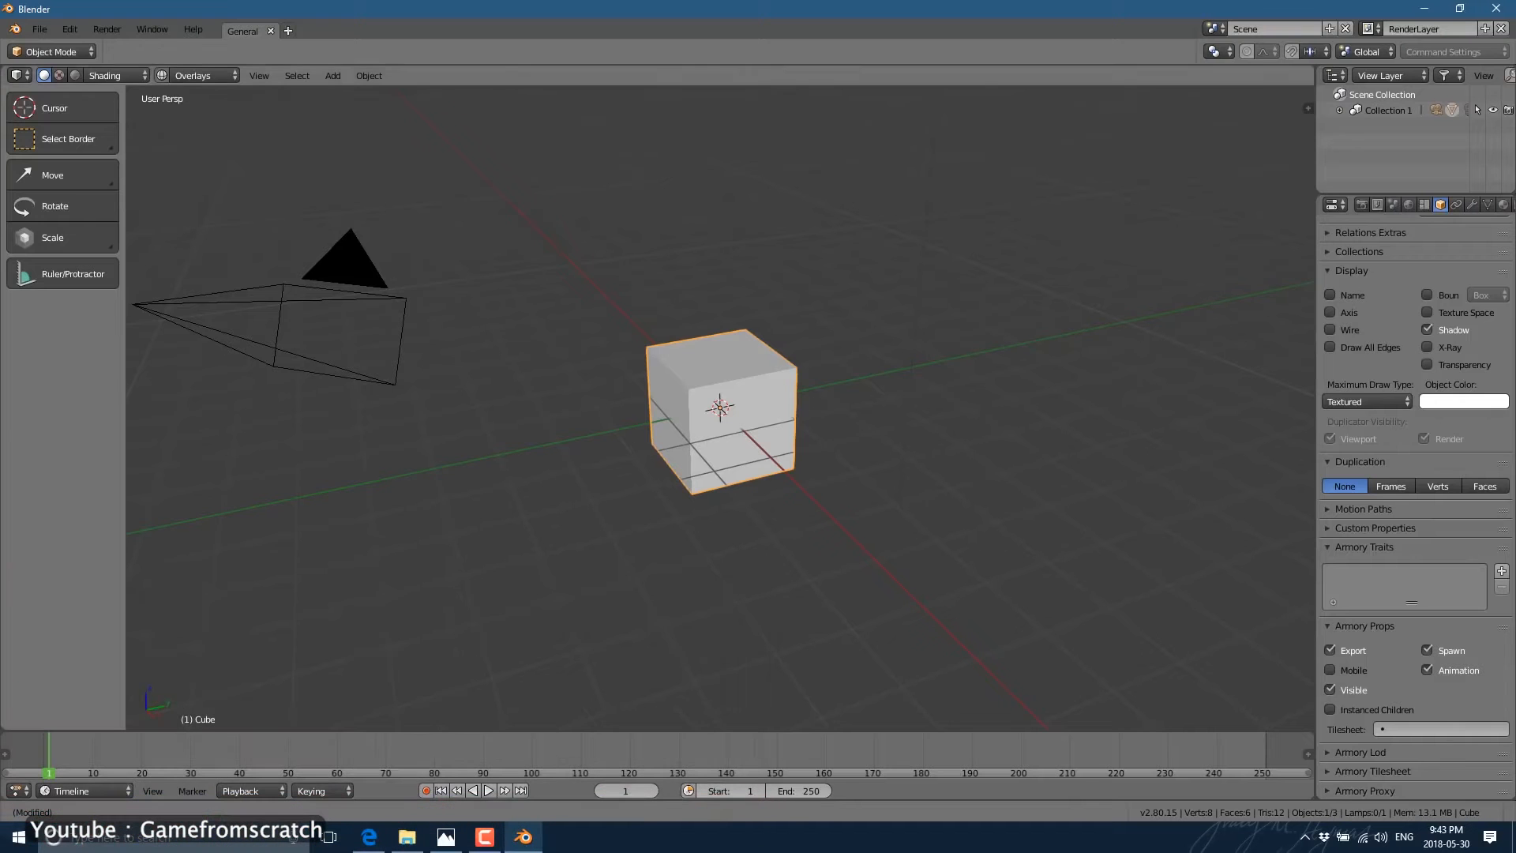
Load third_person.blend, play it in the Armory Player window, then close the player to return to editing.
{"action": "left_click", "coordinate": [370, 837]}
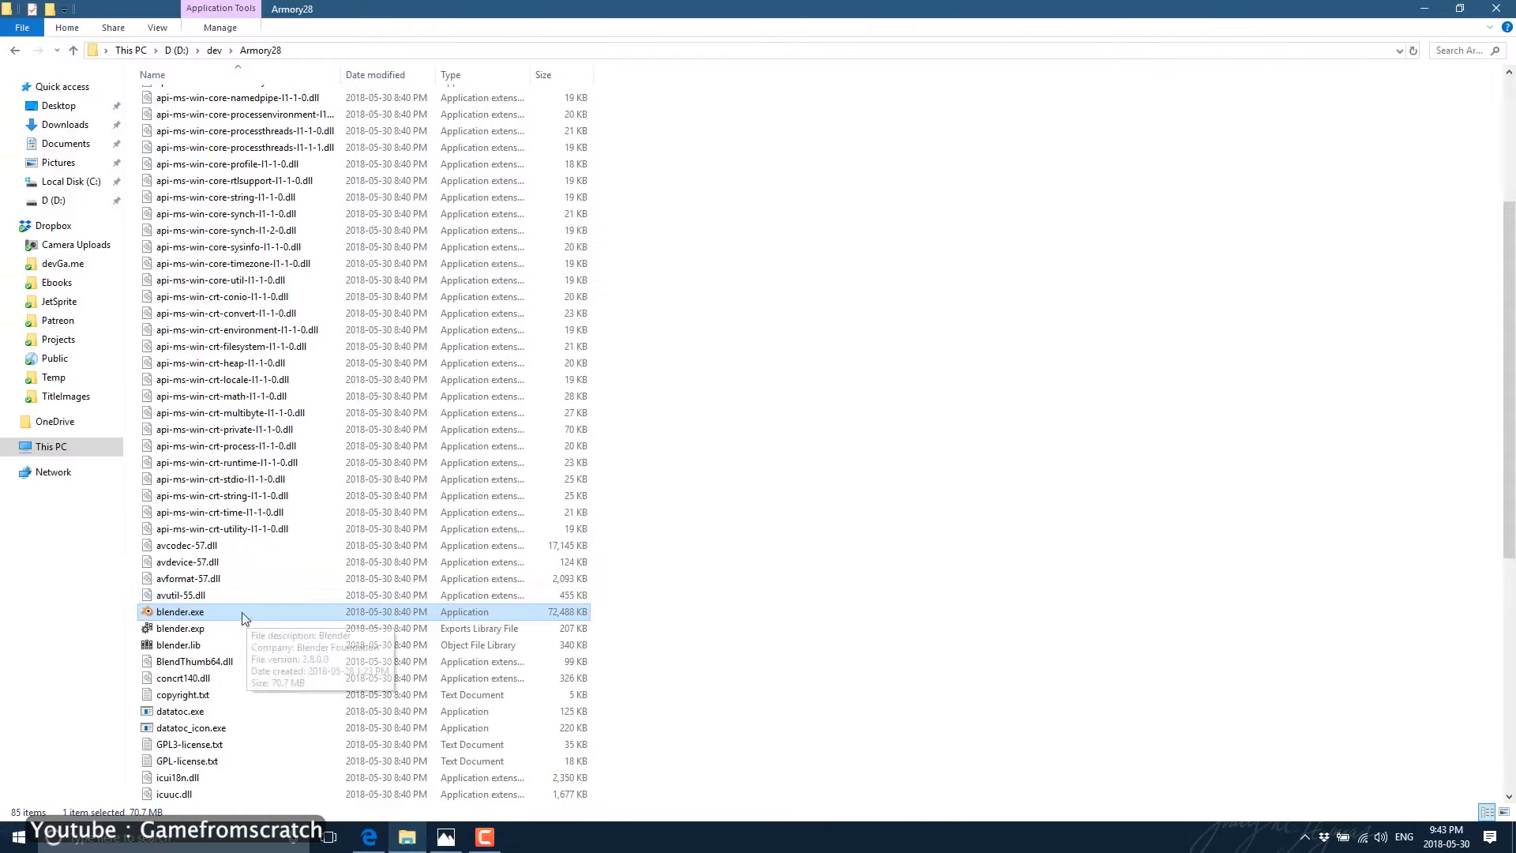
{"action": "double_click", "coordinate": [180, 611]}
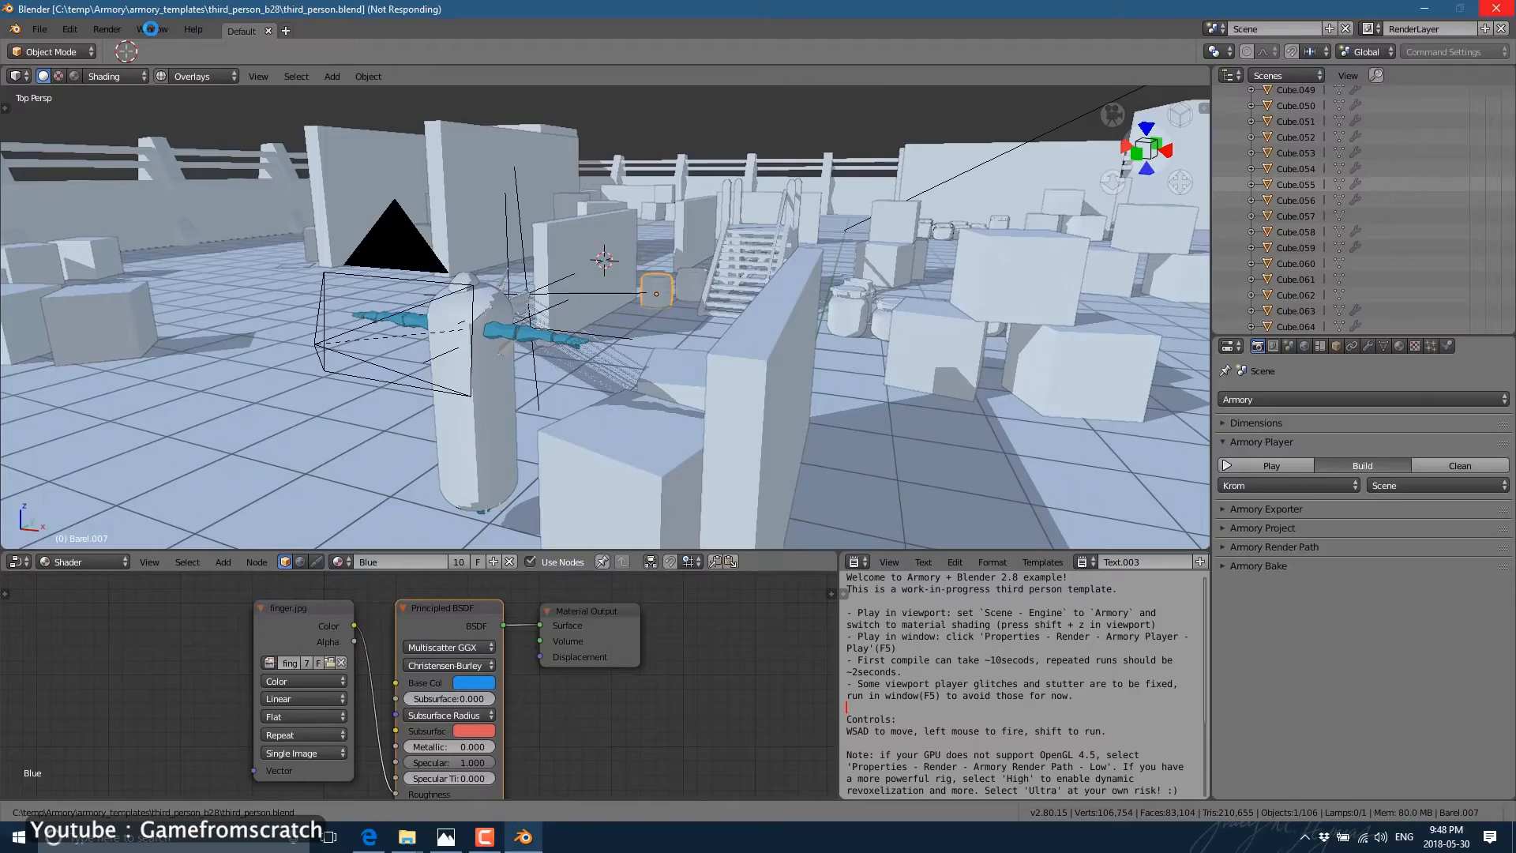
{"action": "left_click", "coordinate": [1270, 464]}
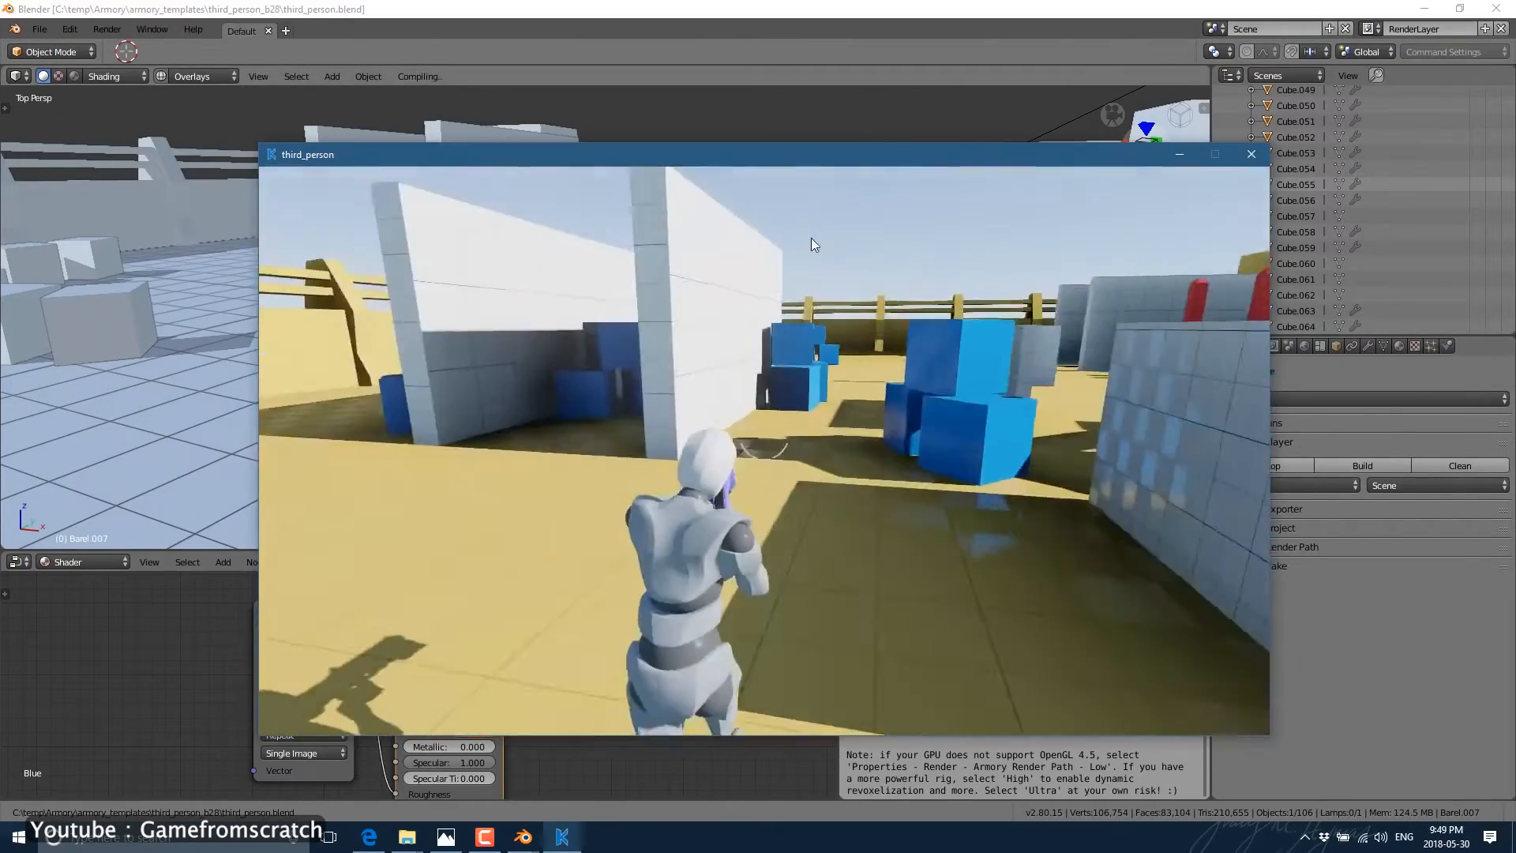
{"action": "left_click", "coordinate": [1251, 153]}
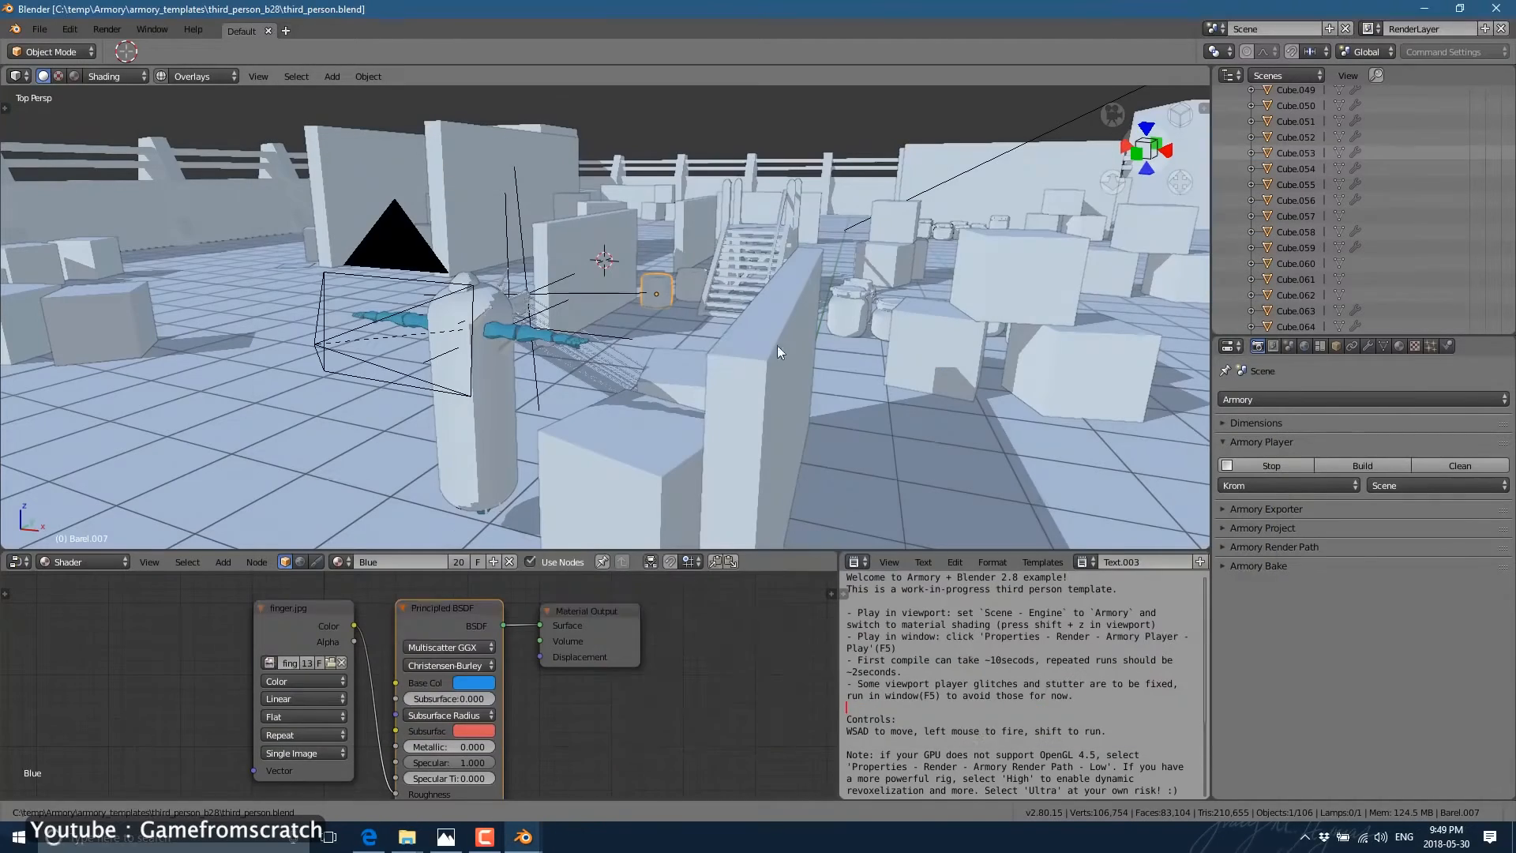
{"action": "left_click", "coordinate": [1361, 464]}
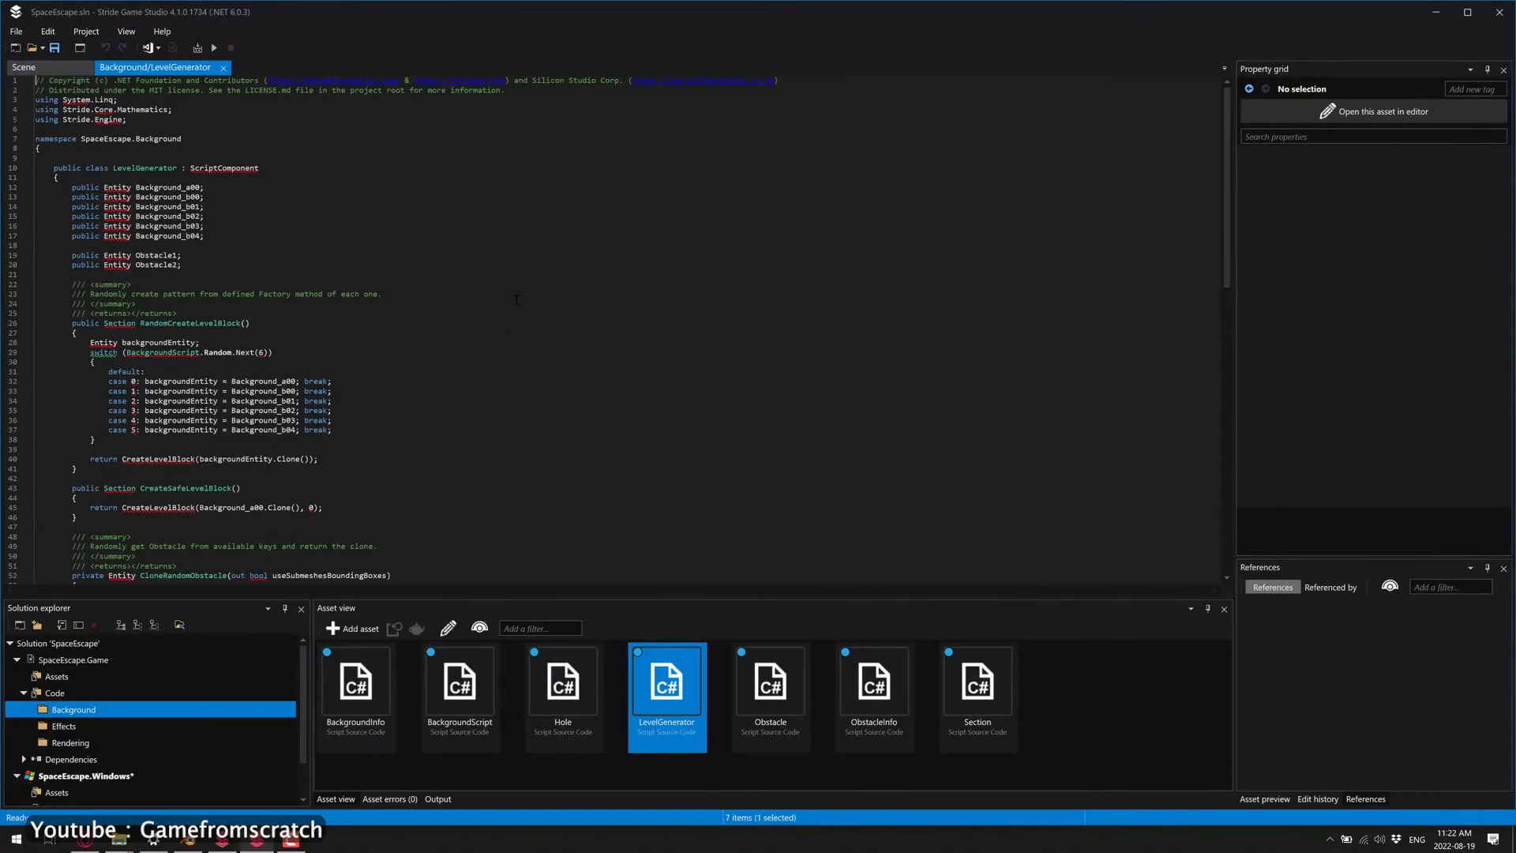
View the LevelGenerator script and hover-bike Scene, visit the Stride docs, and list the Samples under File > New.
{"action": "left_click", "coordinate": [23, 66]}
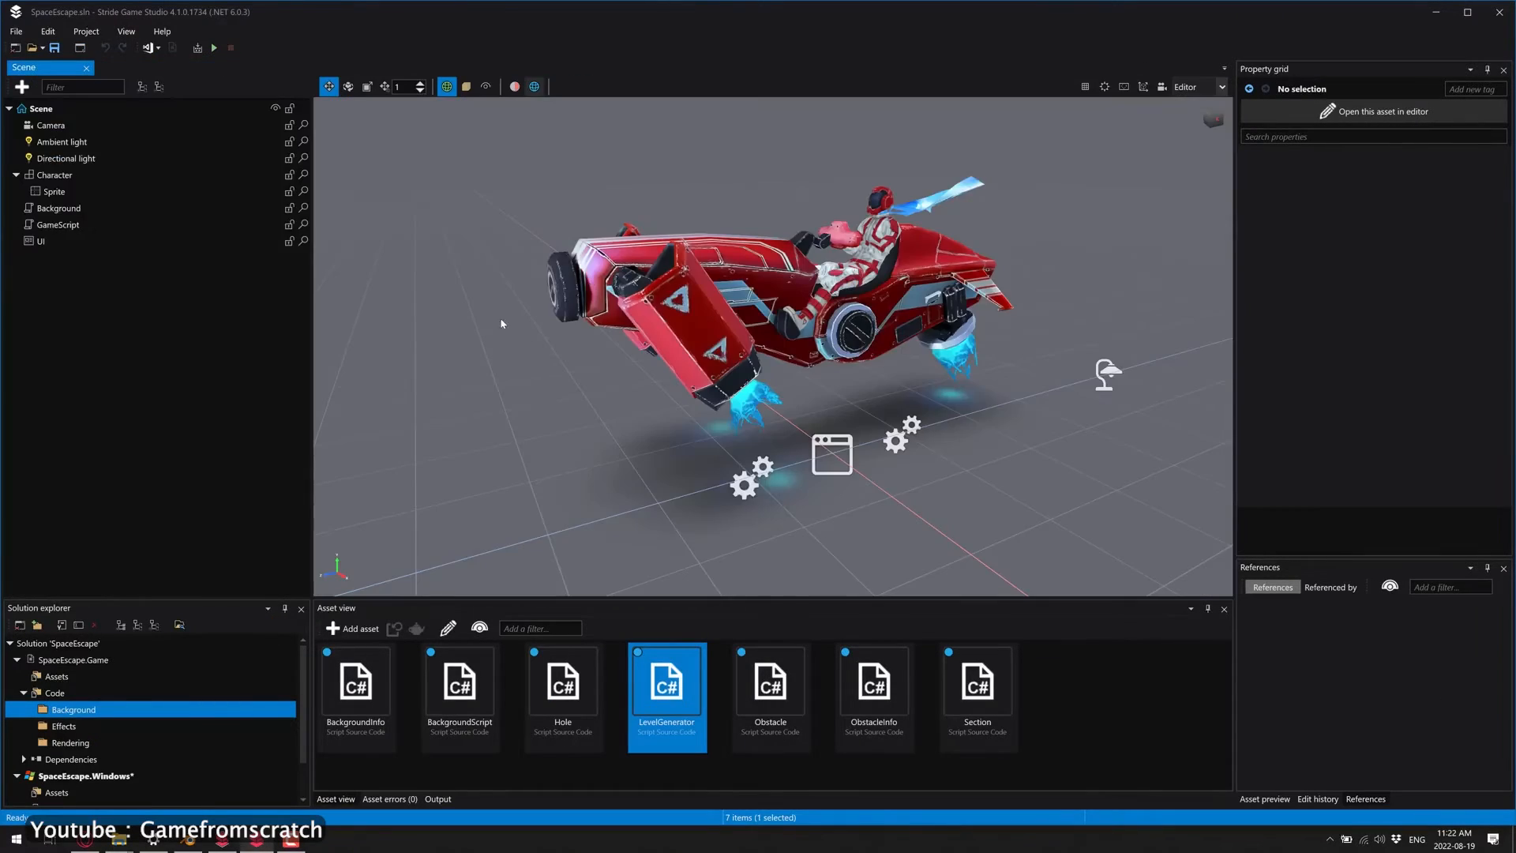
{"action": "left_click", "coordinate": [53, 176]}
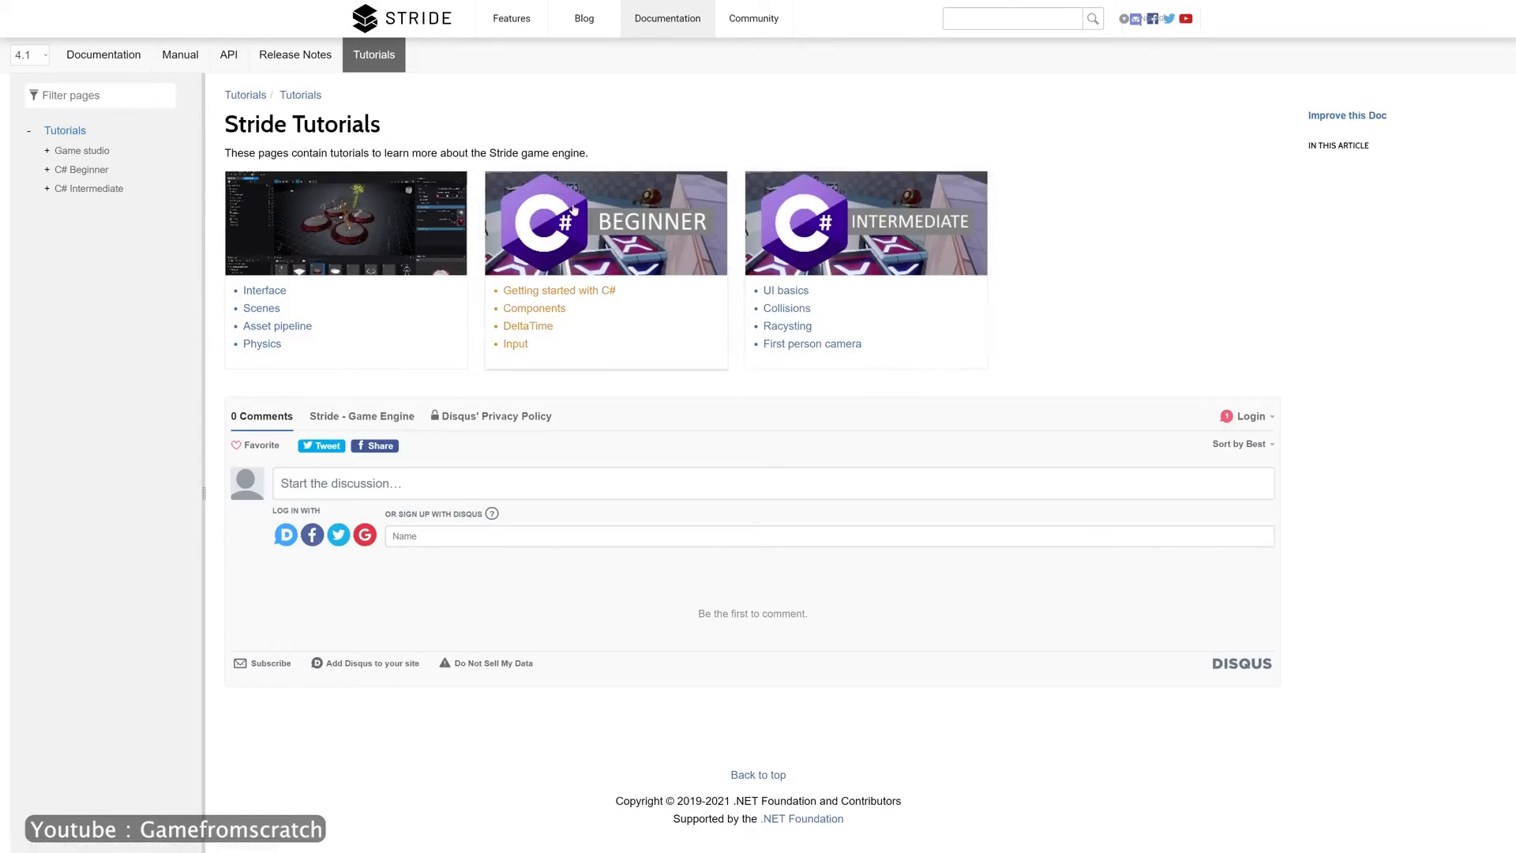
{"action": "left_click", "coordinate": [400, 17]}
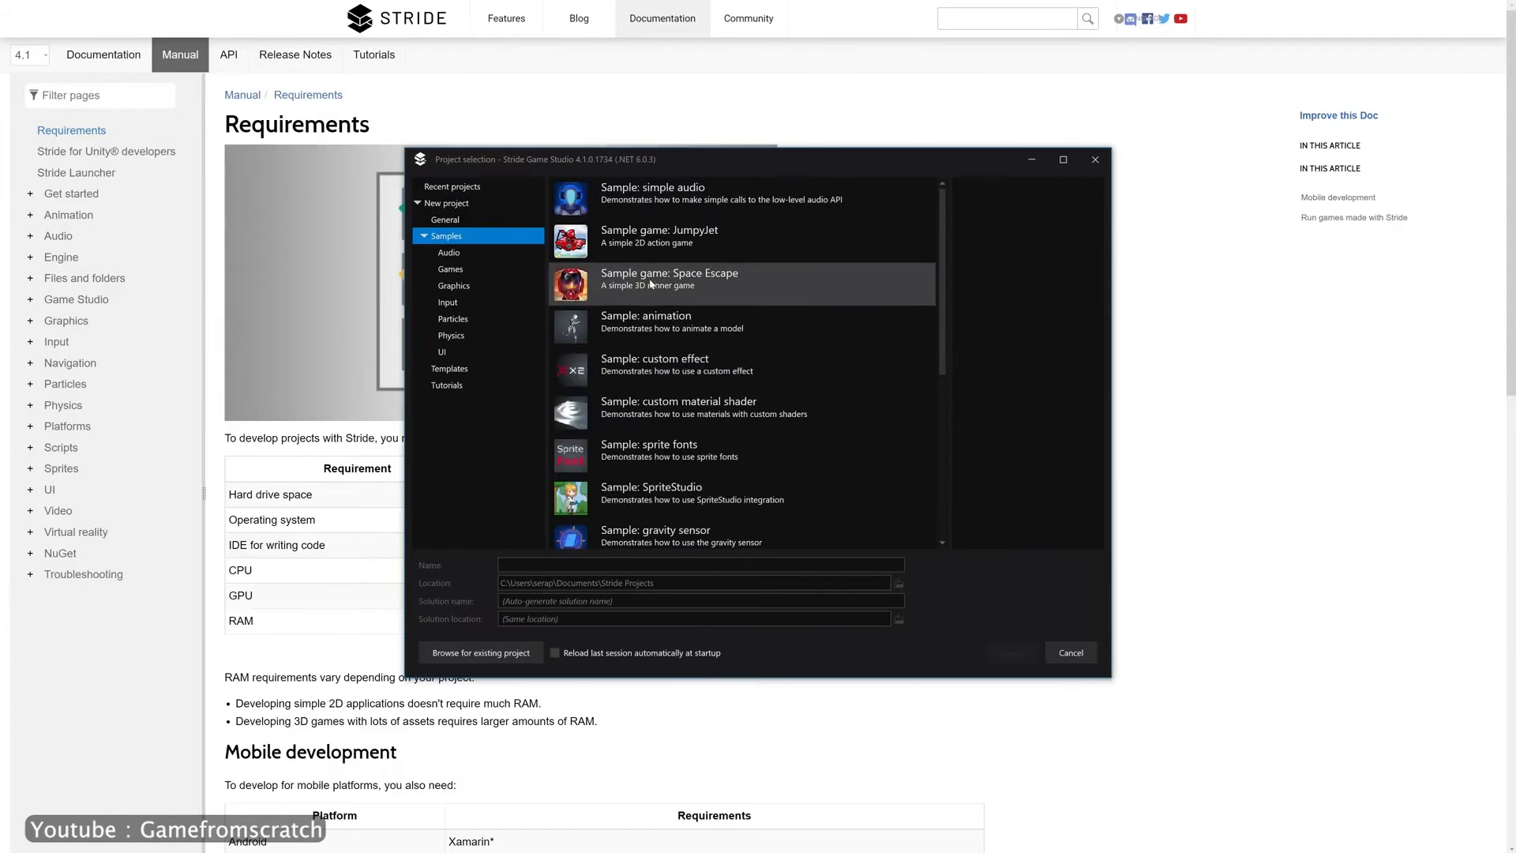
{"action": "double_click", "coordinate": [667, 278]}
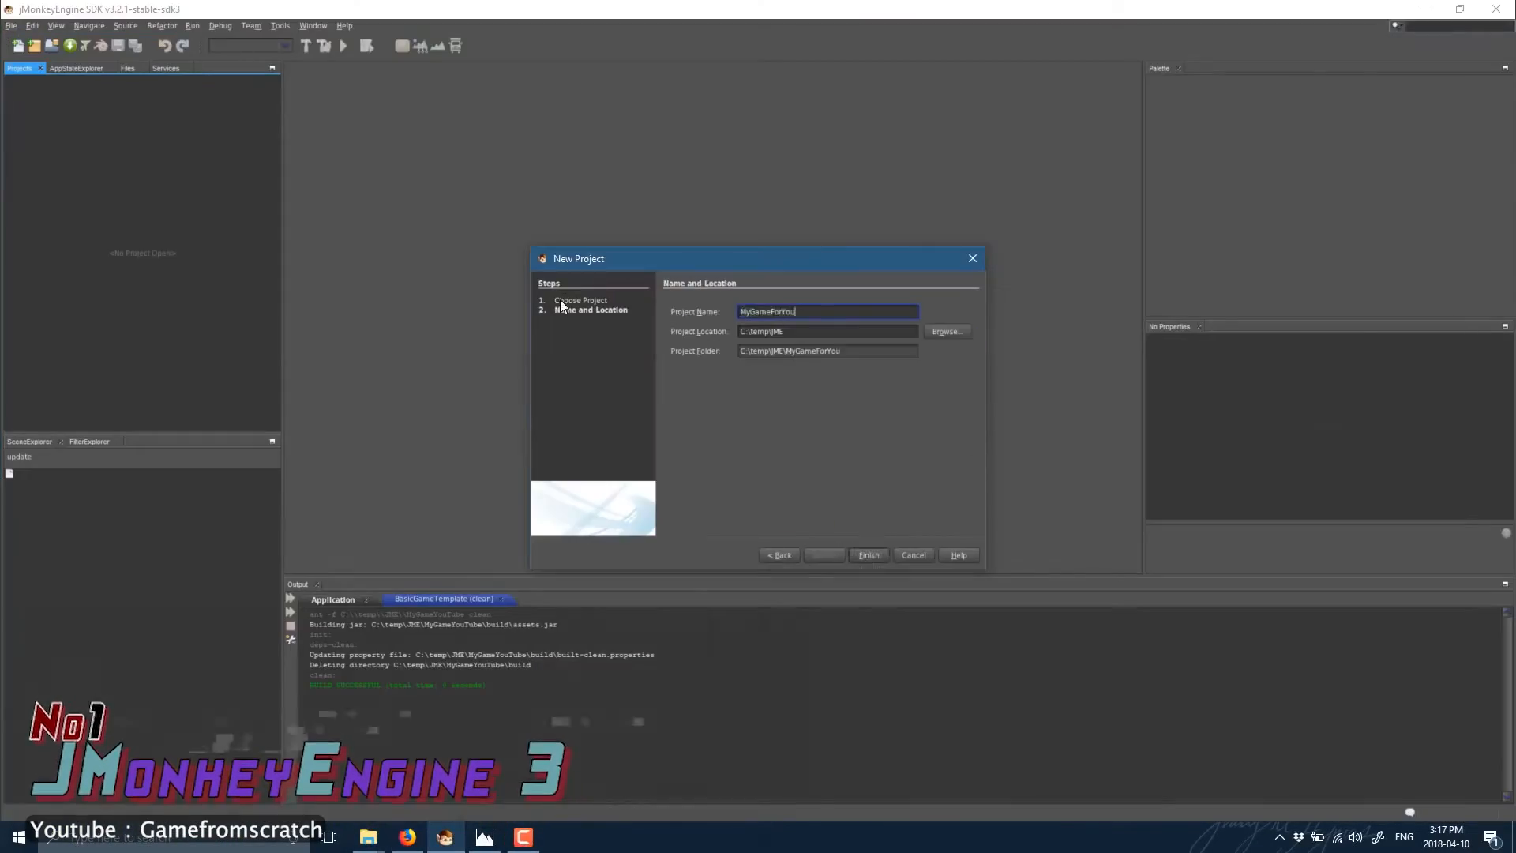
Finish creating the MyGameForYouTube project and run it past the display settings dialog.
{"action": "left_click", "coordinate": [867, 554]}
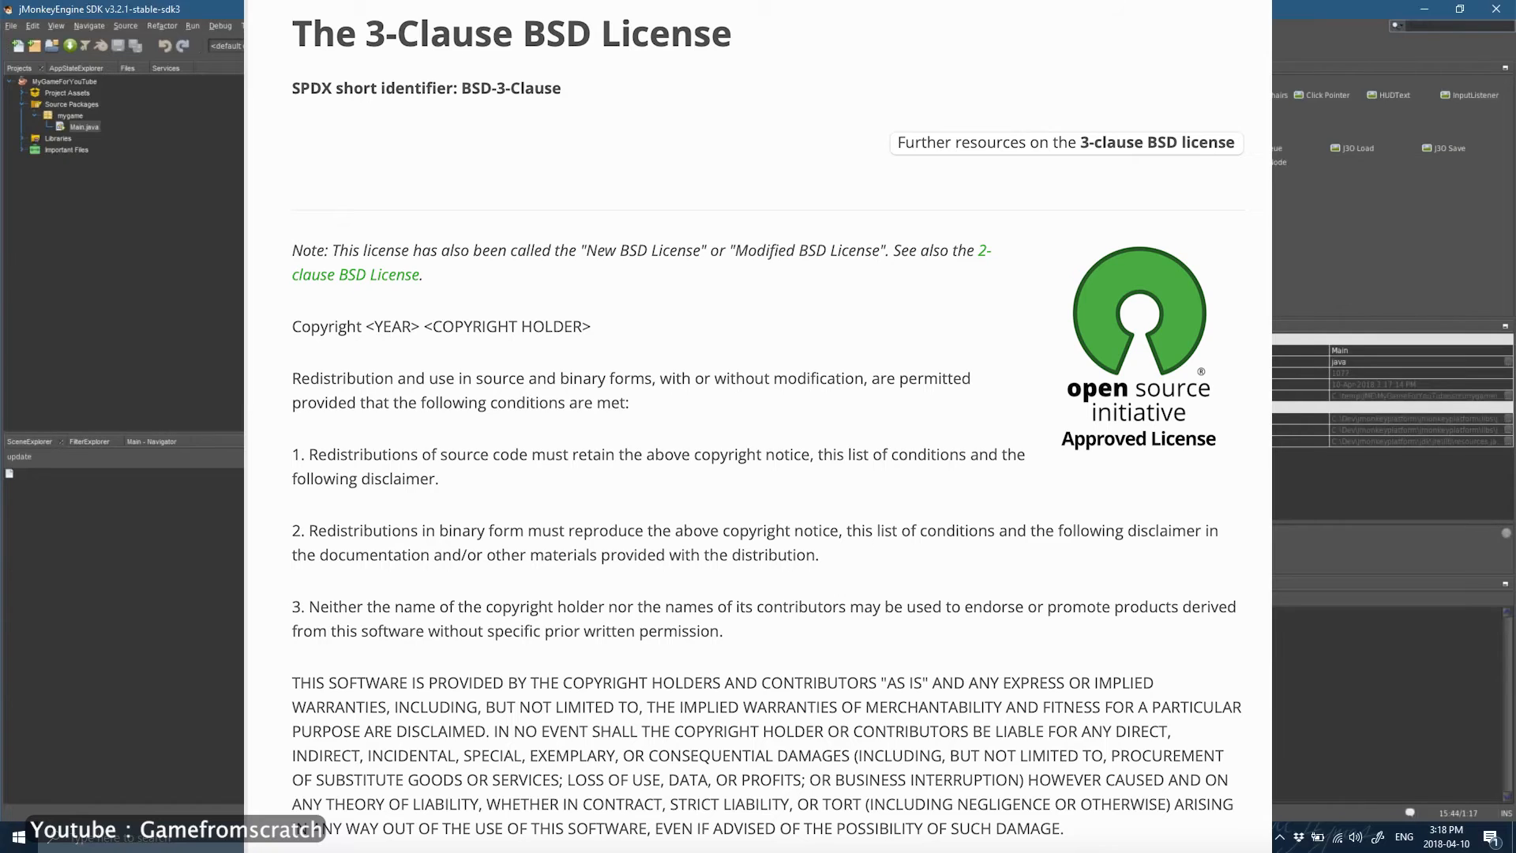
{"action": "left_click", "coordinate": [343, 46]}
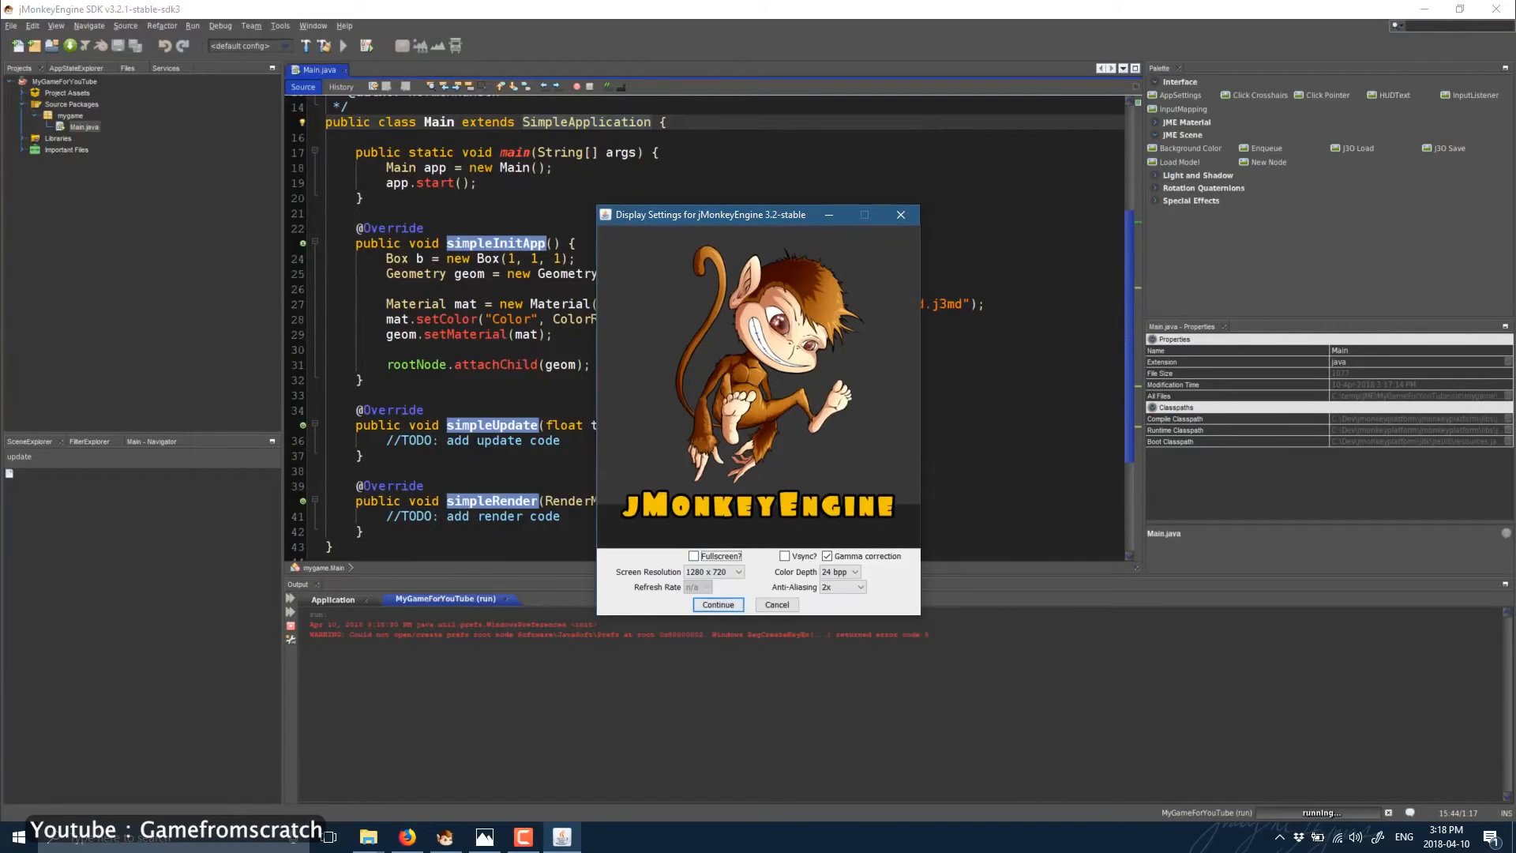
{"action": "left_click", "coordinate": [716, 605]}
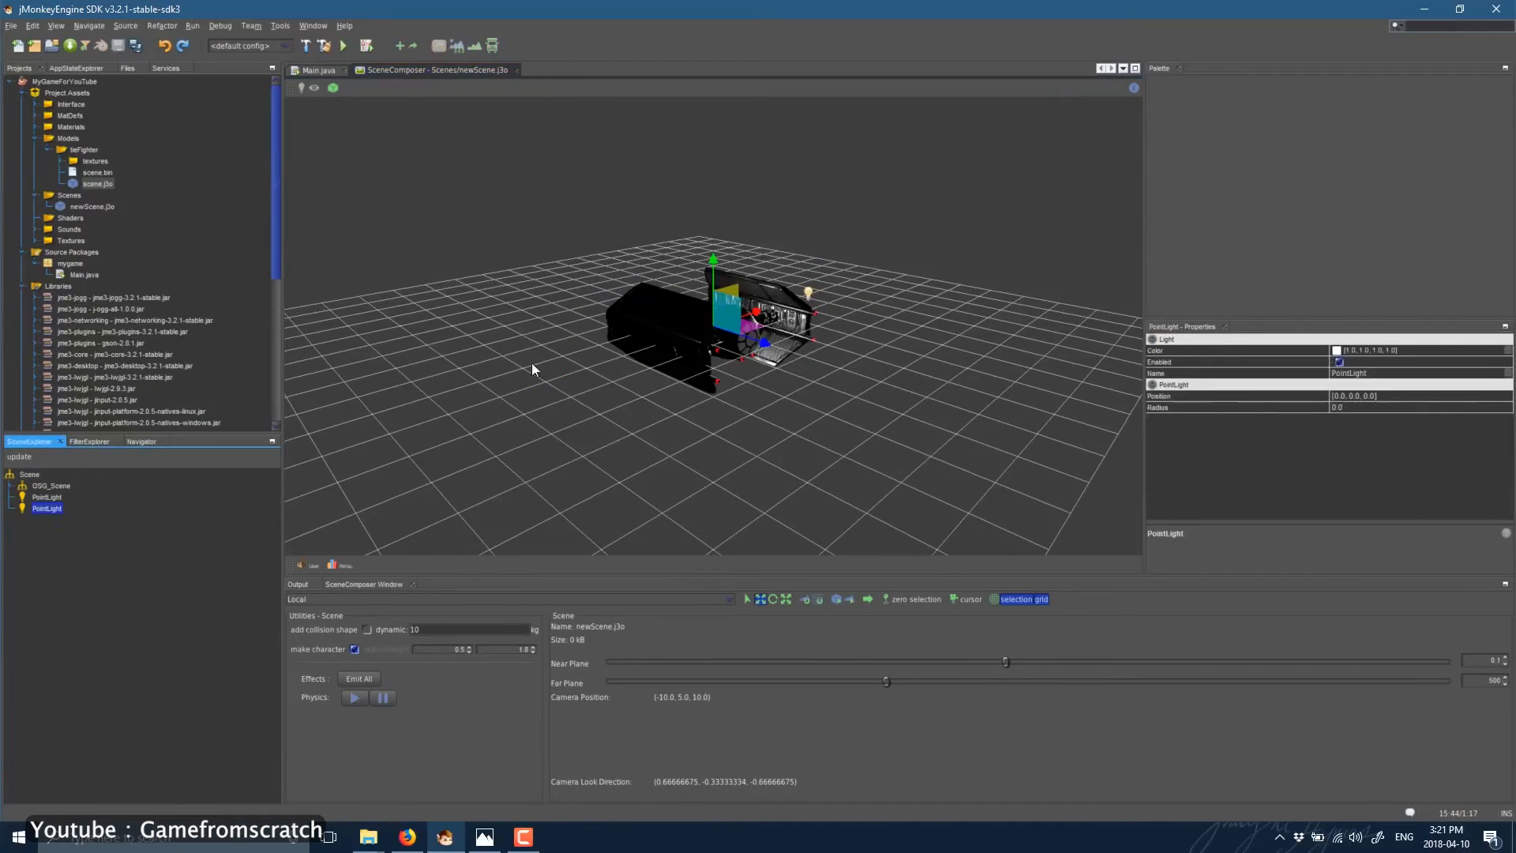
Show scene.j3o in SceneComposer and run Main.java loading the j3o node.
{"action": "left_click", "coordinate": [318, 69]}
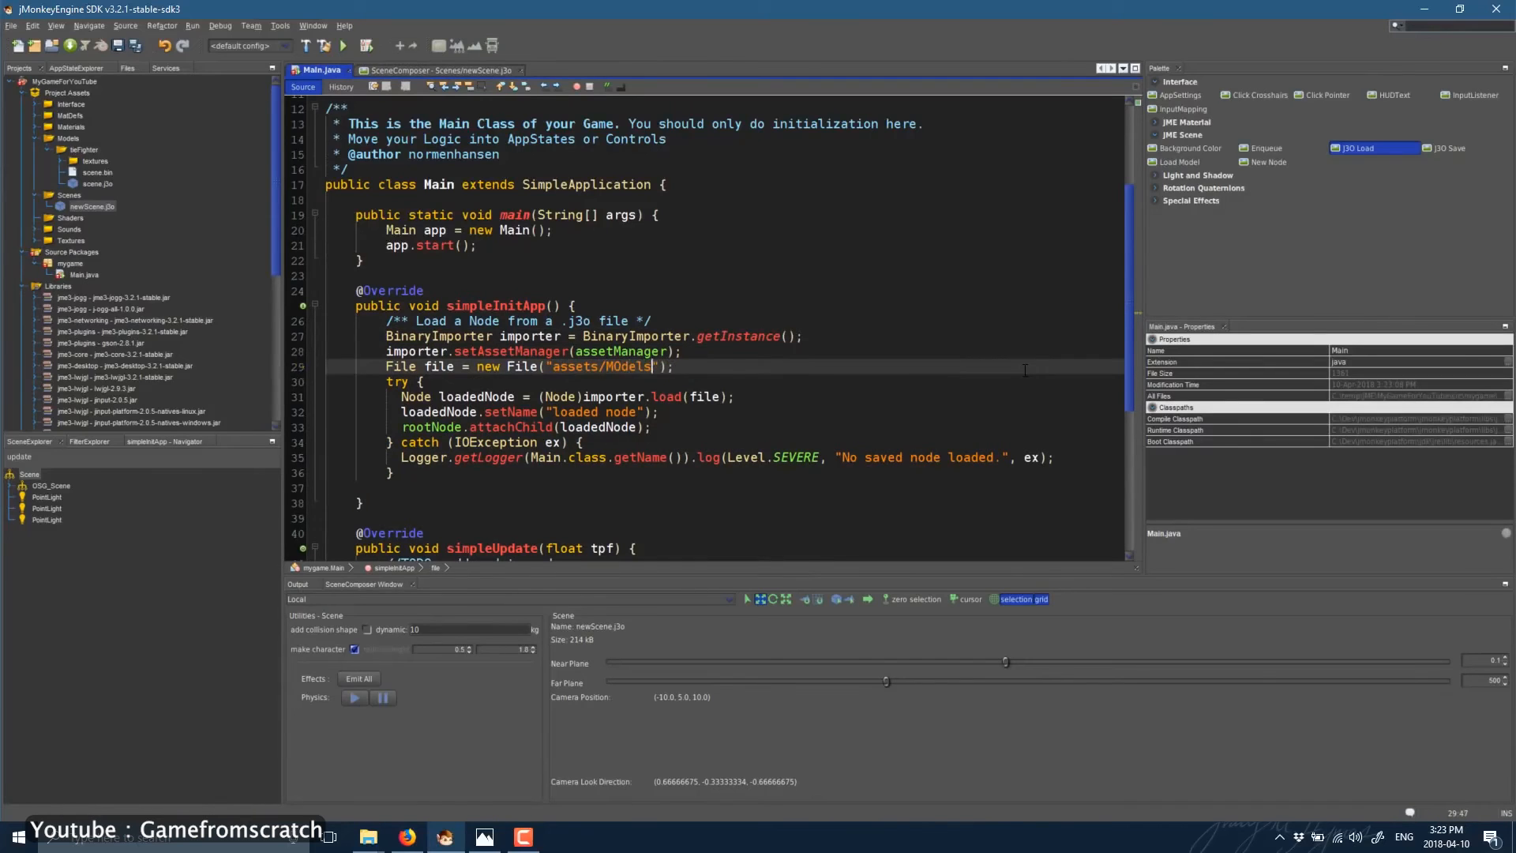
{"action": "left_click", "coordinate": [342, 46]}
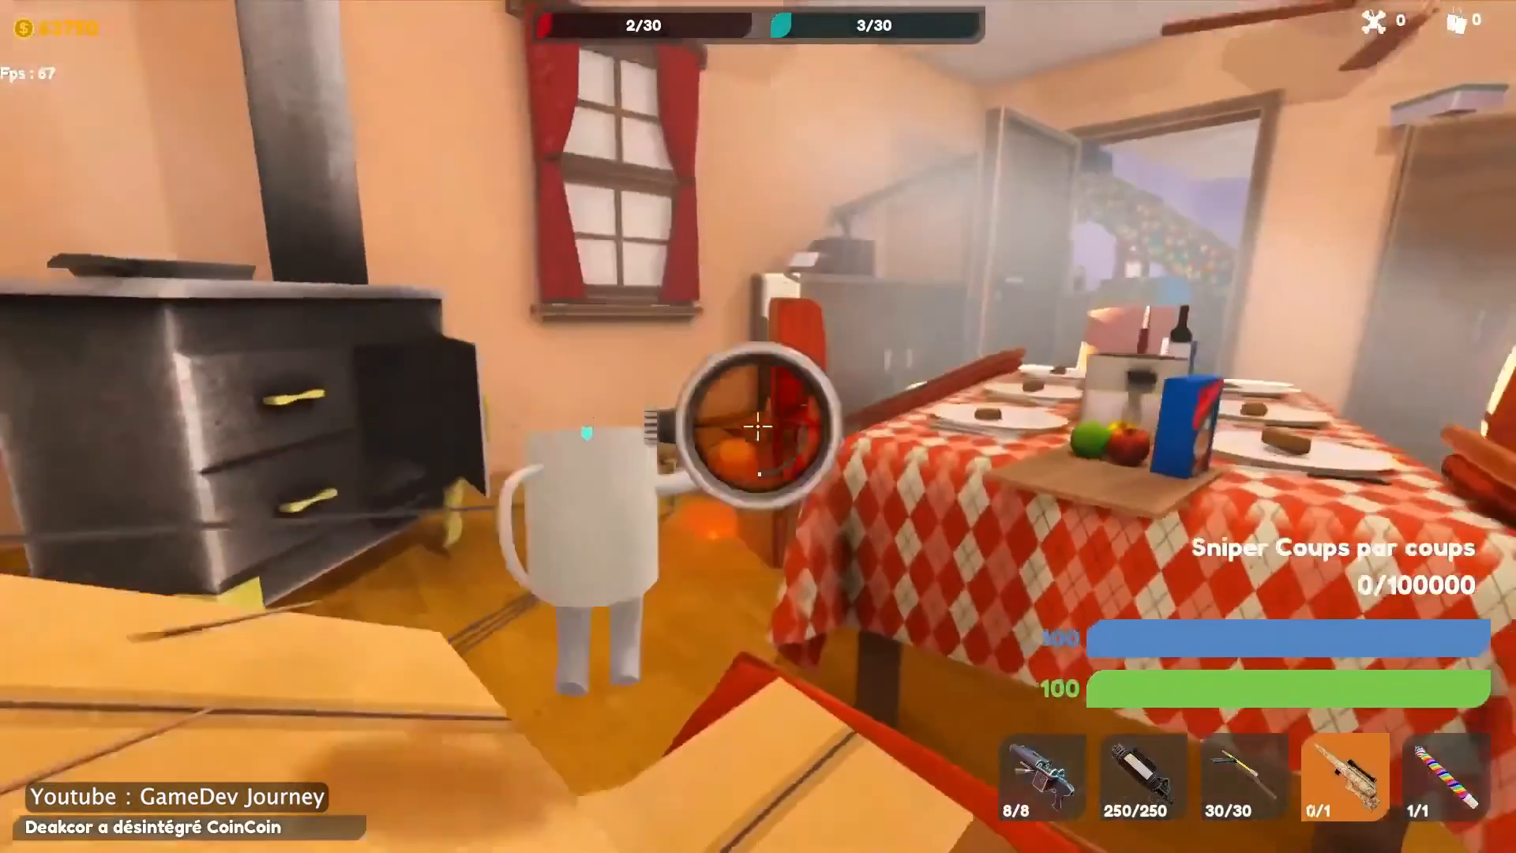
Switch the mug character's weapon to the Lance Rocket launcher from the hotbar.
{"action": "left_click", "coordinate": [1445, 778]}
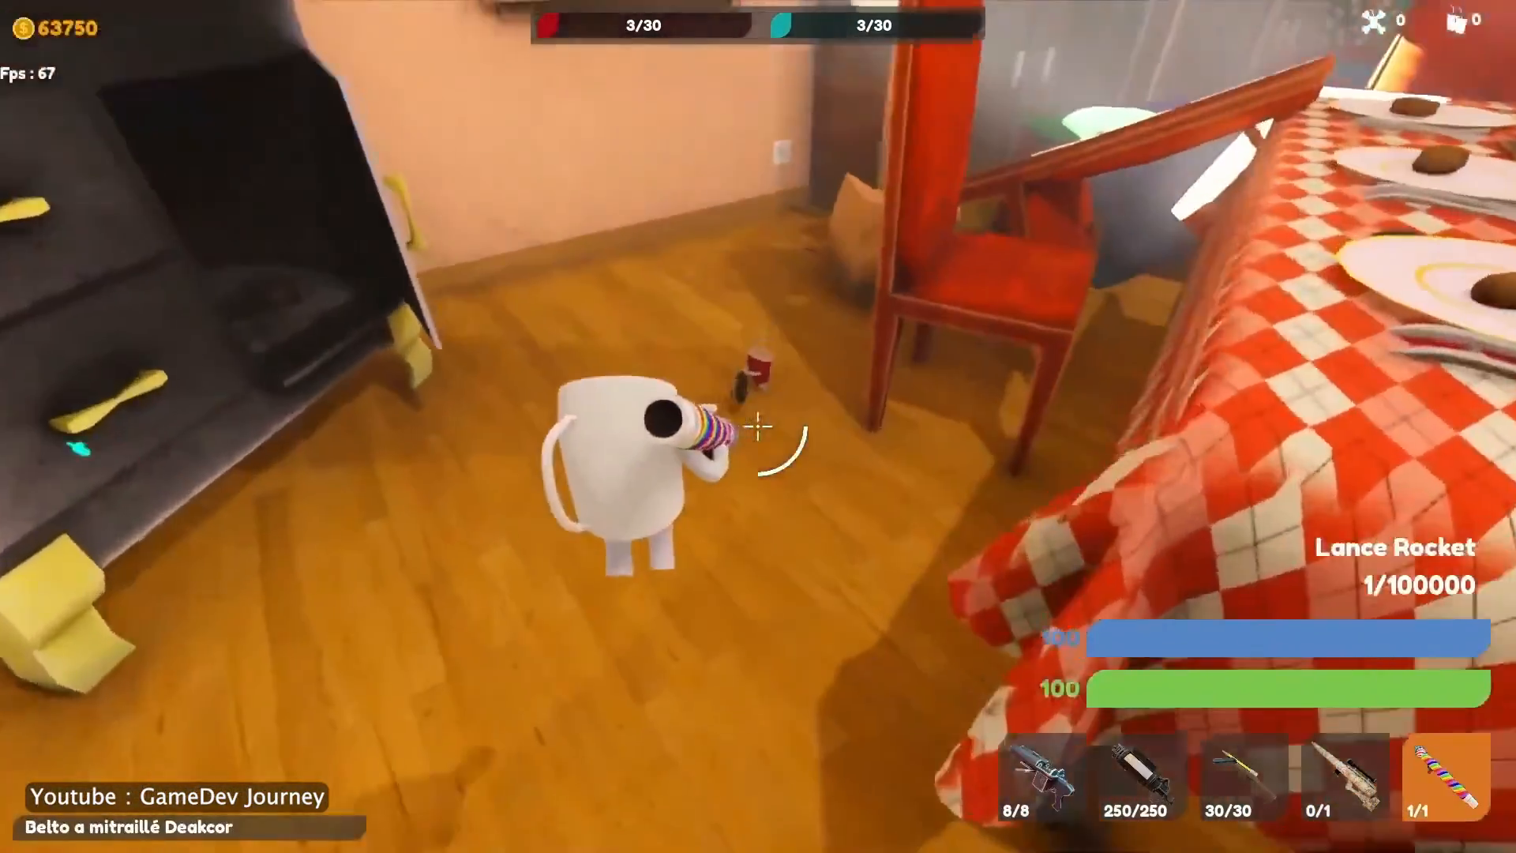